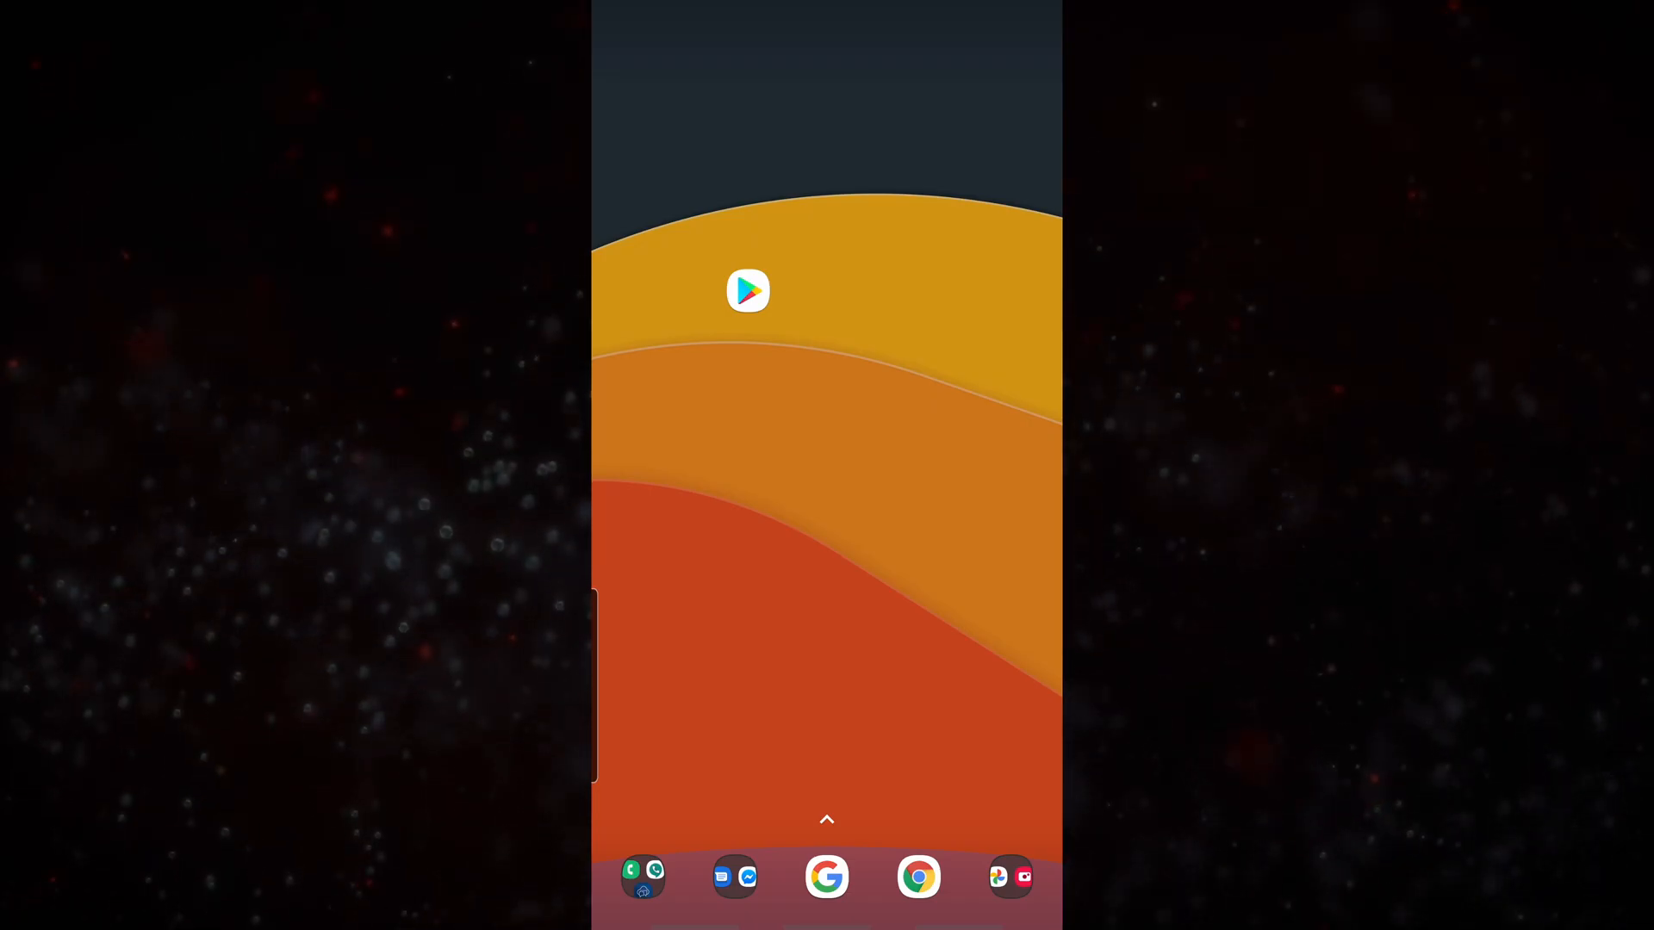
Search Google Play Store for 'tuya' and install the Tuya Smart app from its listing.
left_click(748, 290)
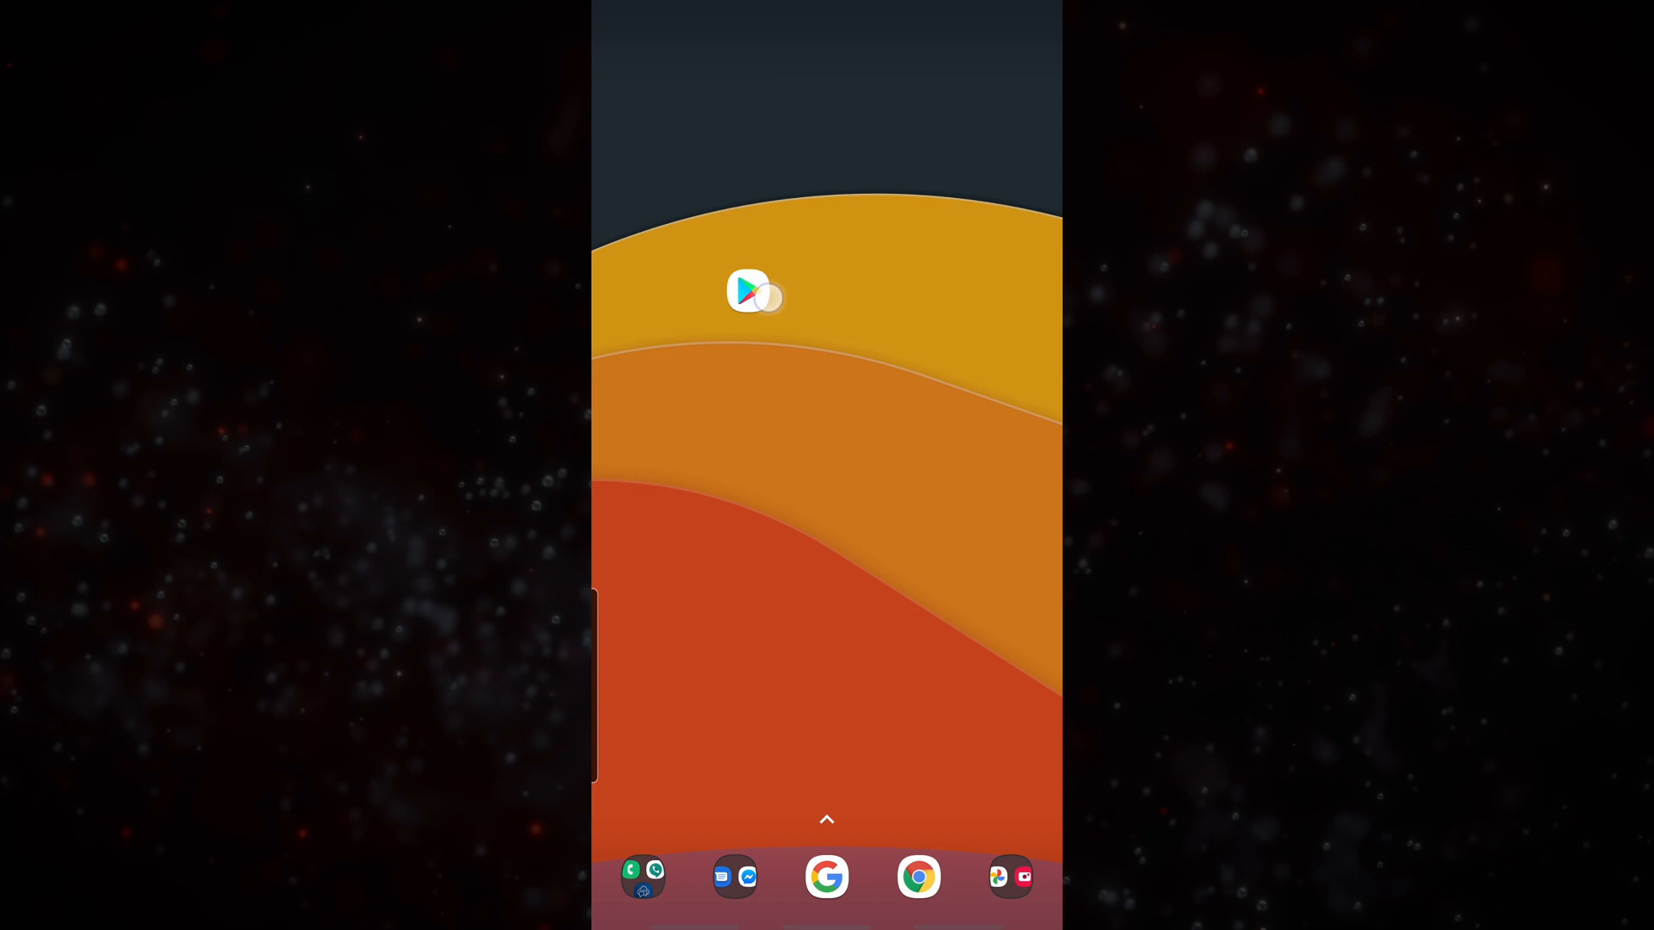
left_click(750, 291)
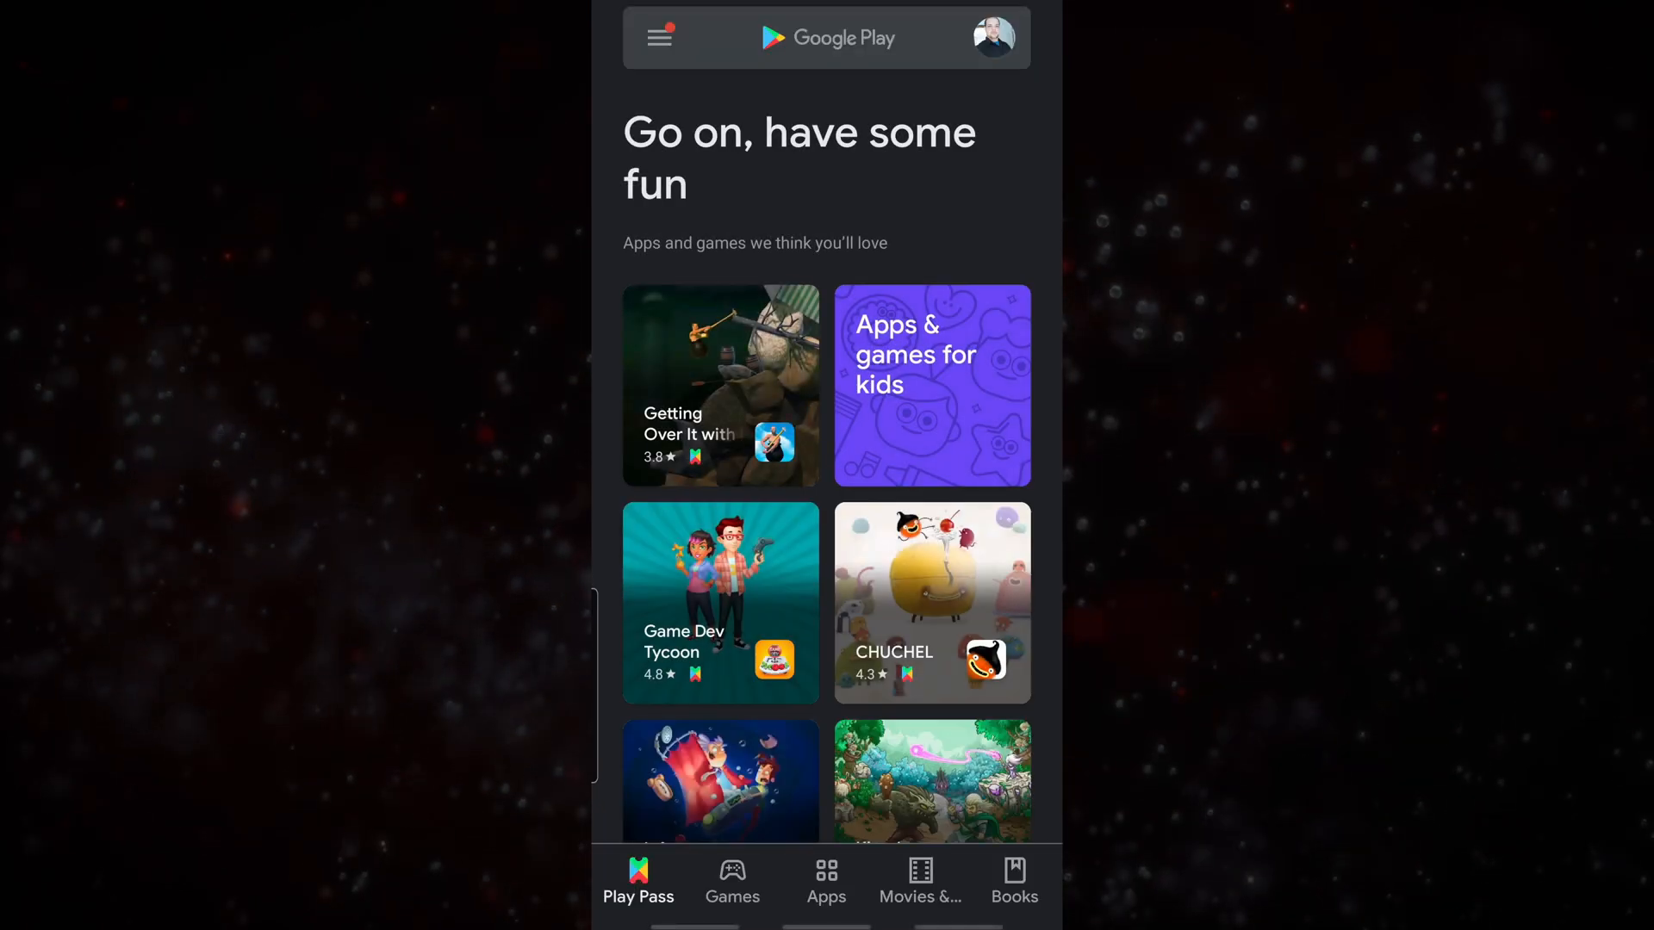
left_click(825, 38)
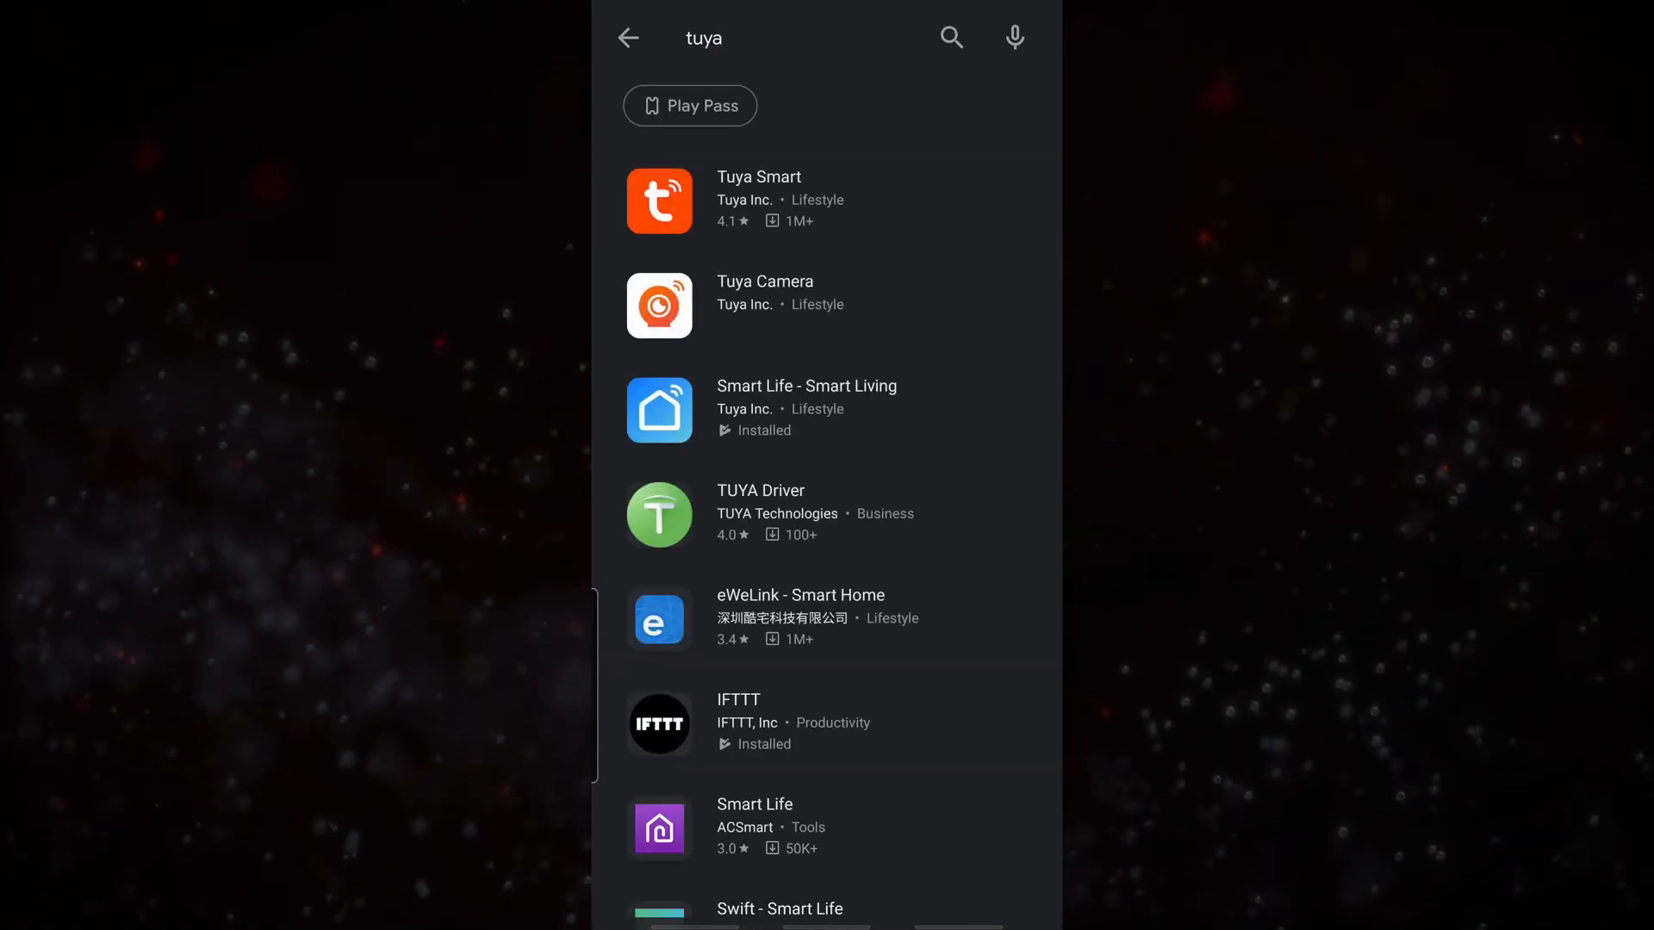
left_click(866, 200)
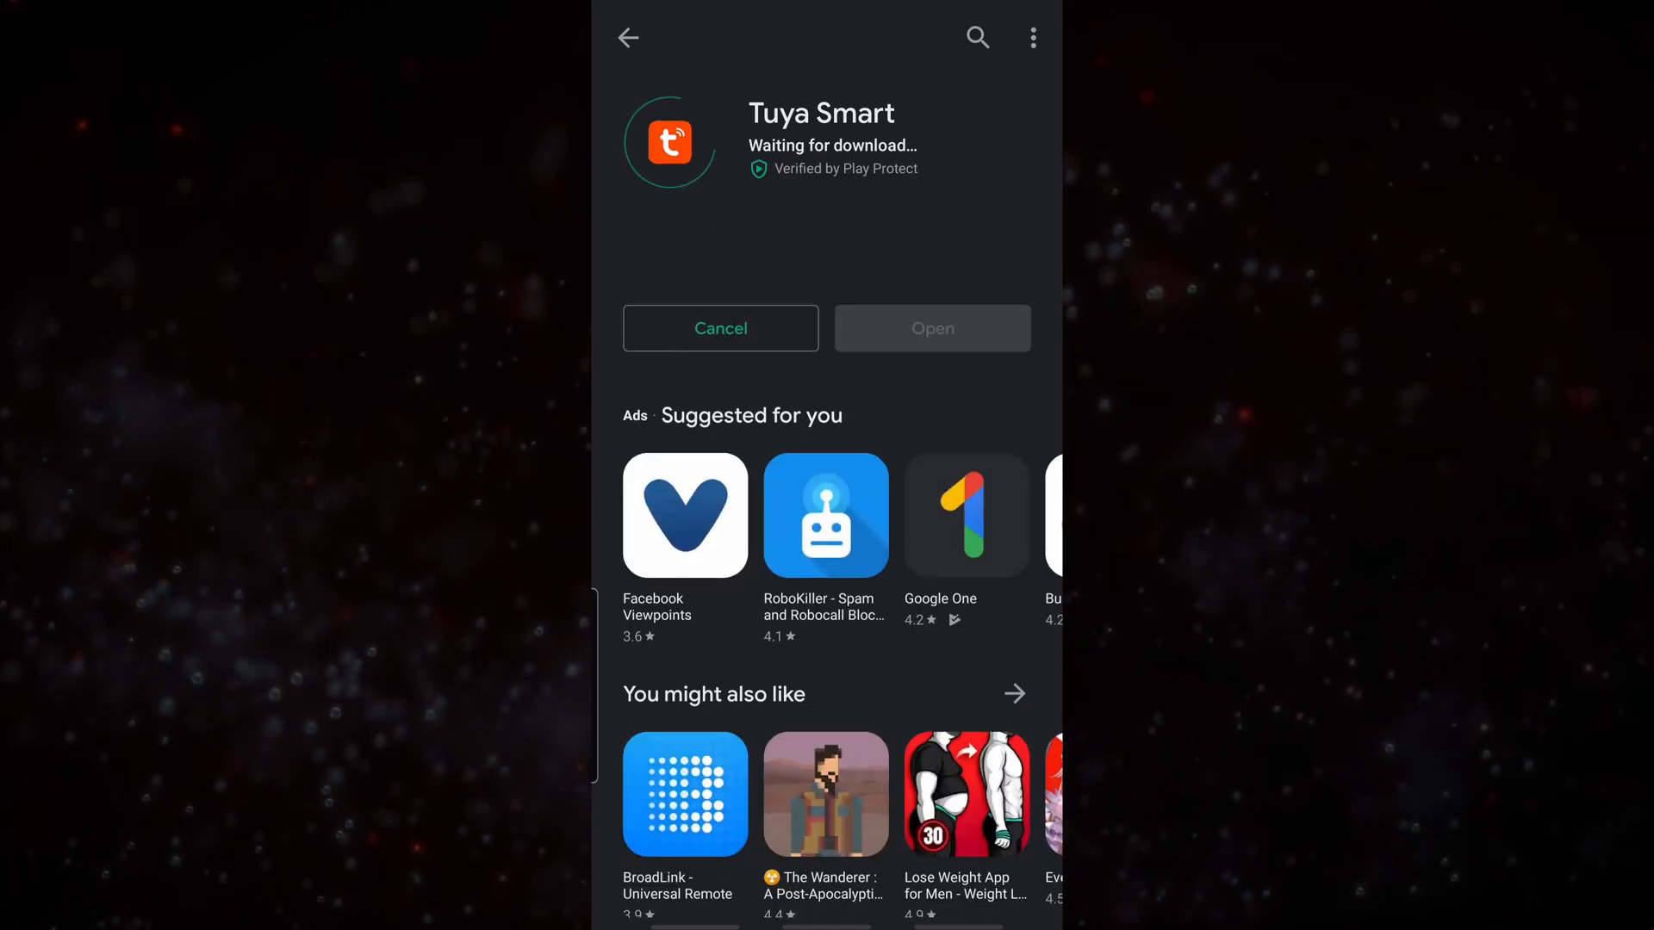
scroll("up", 3)
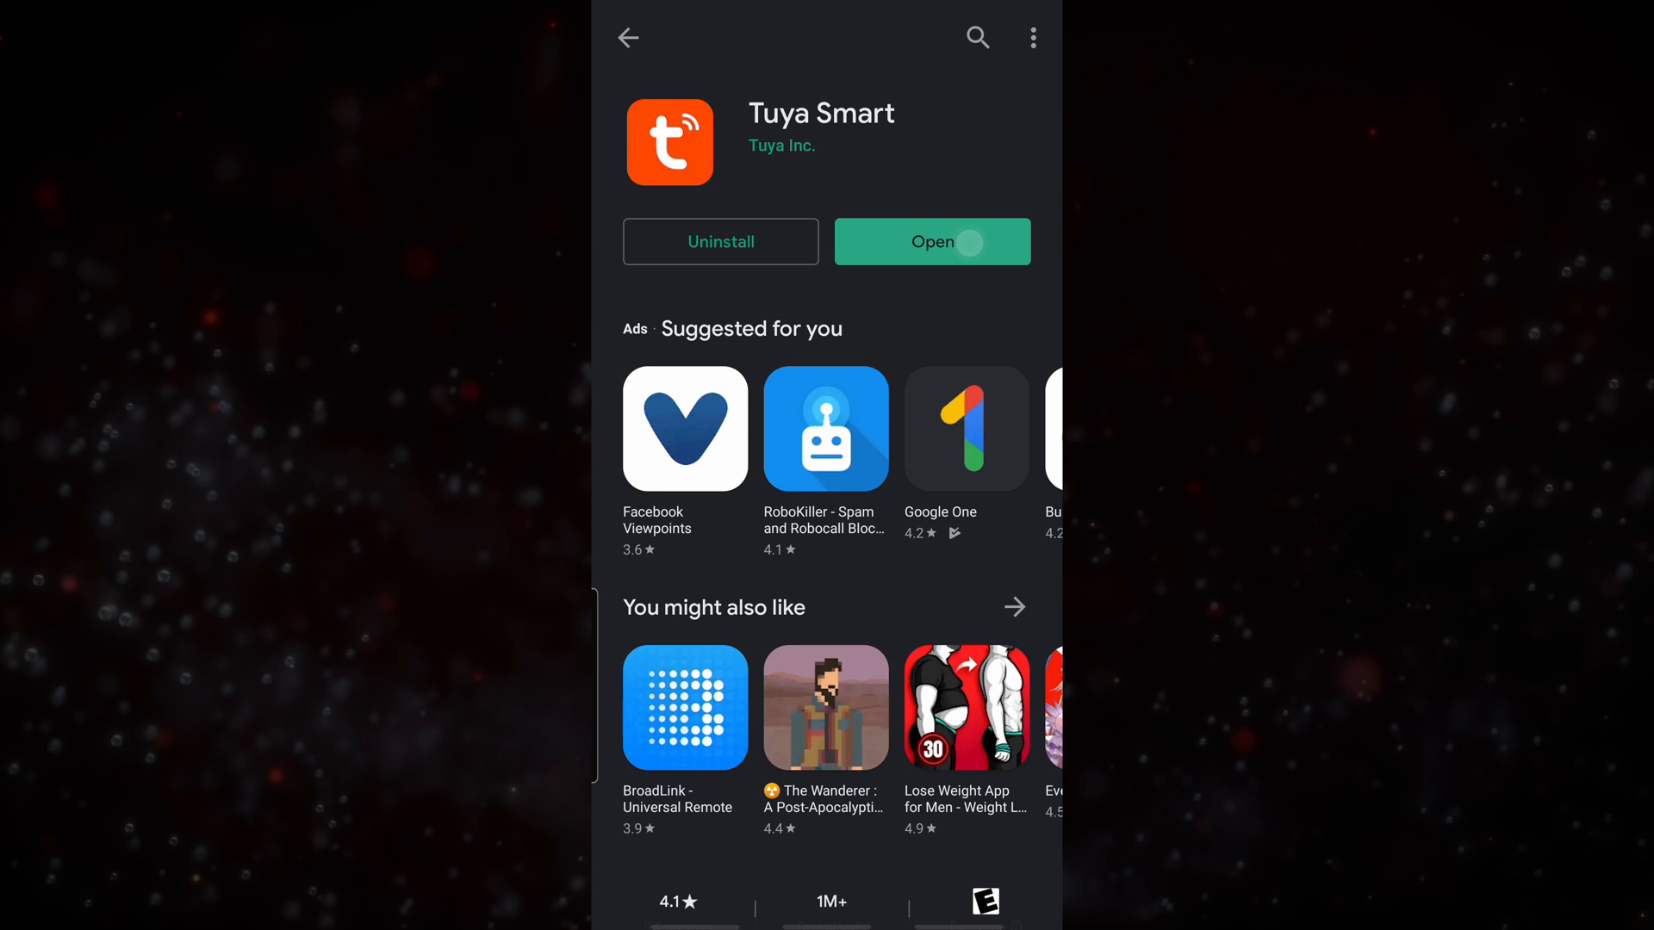
Launch Tuya Smart, agree to the privacy policy and register a new account by email.
left_click(932, 241)
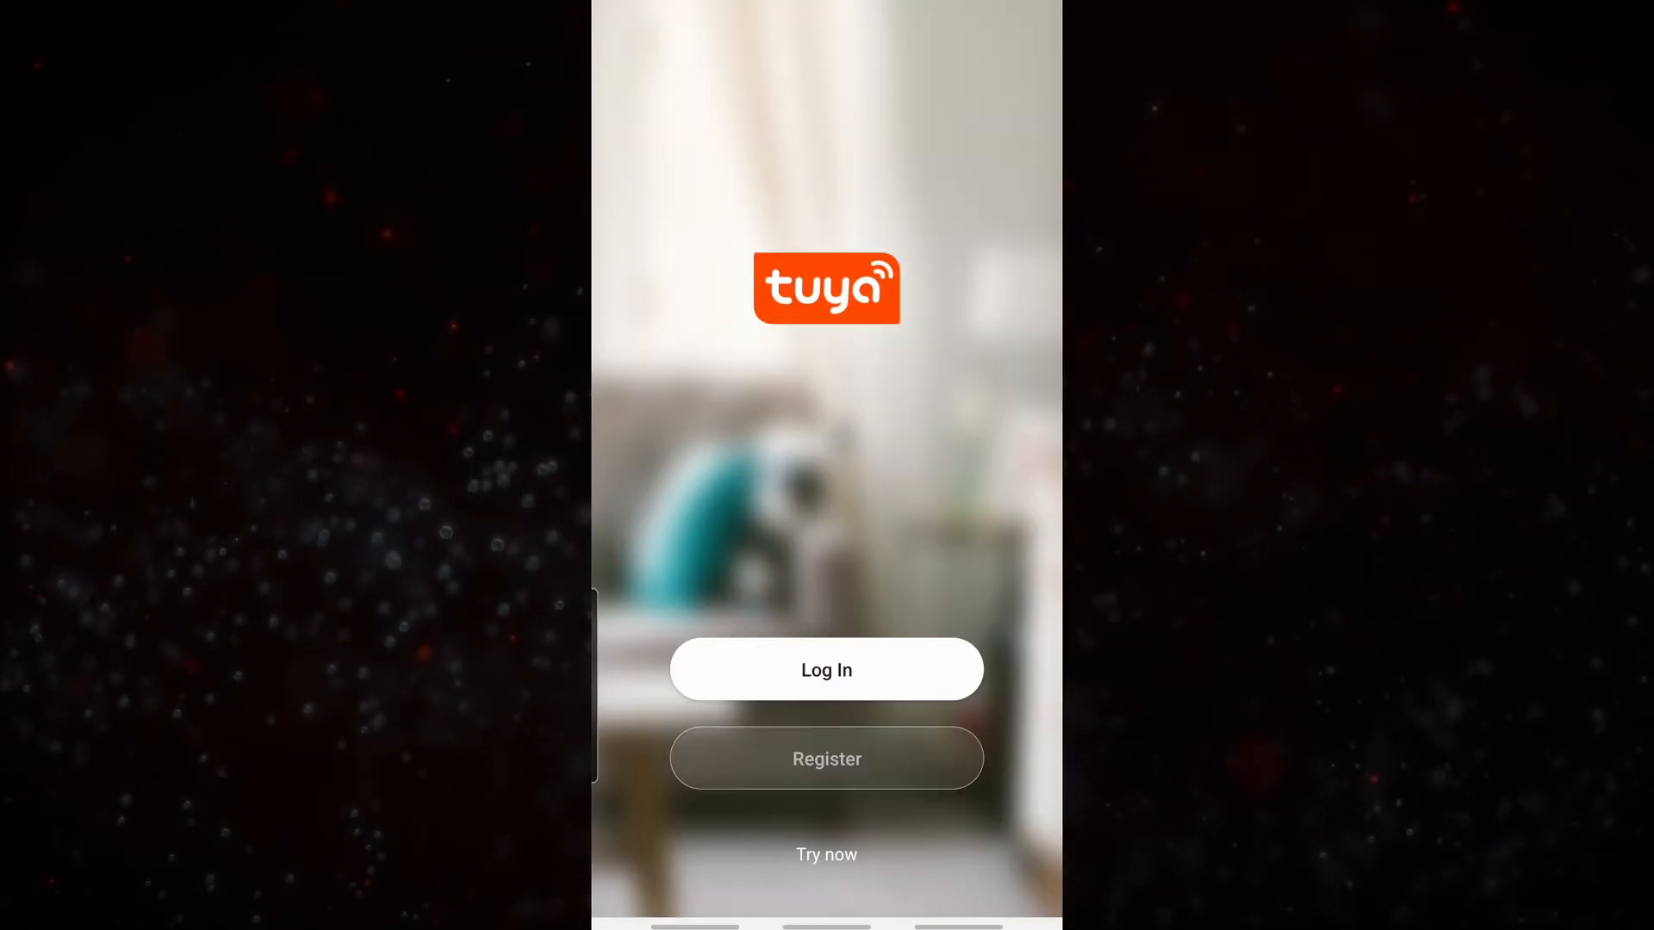
left_click(825, 668)
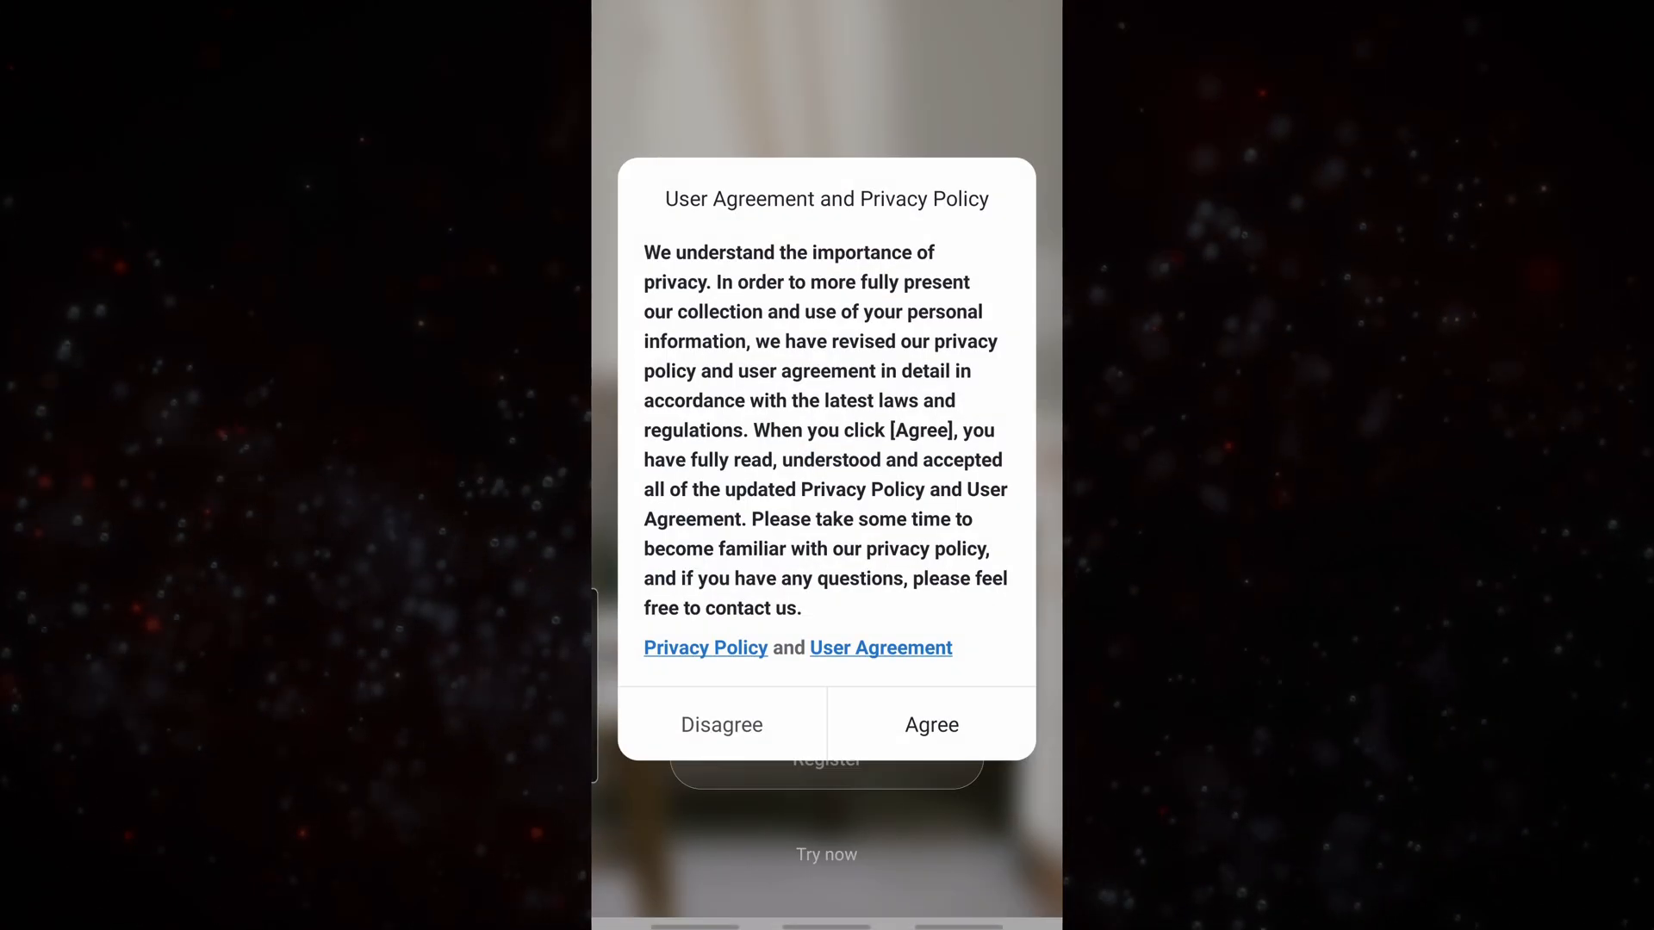
left_click(931, 725)
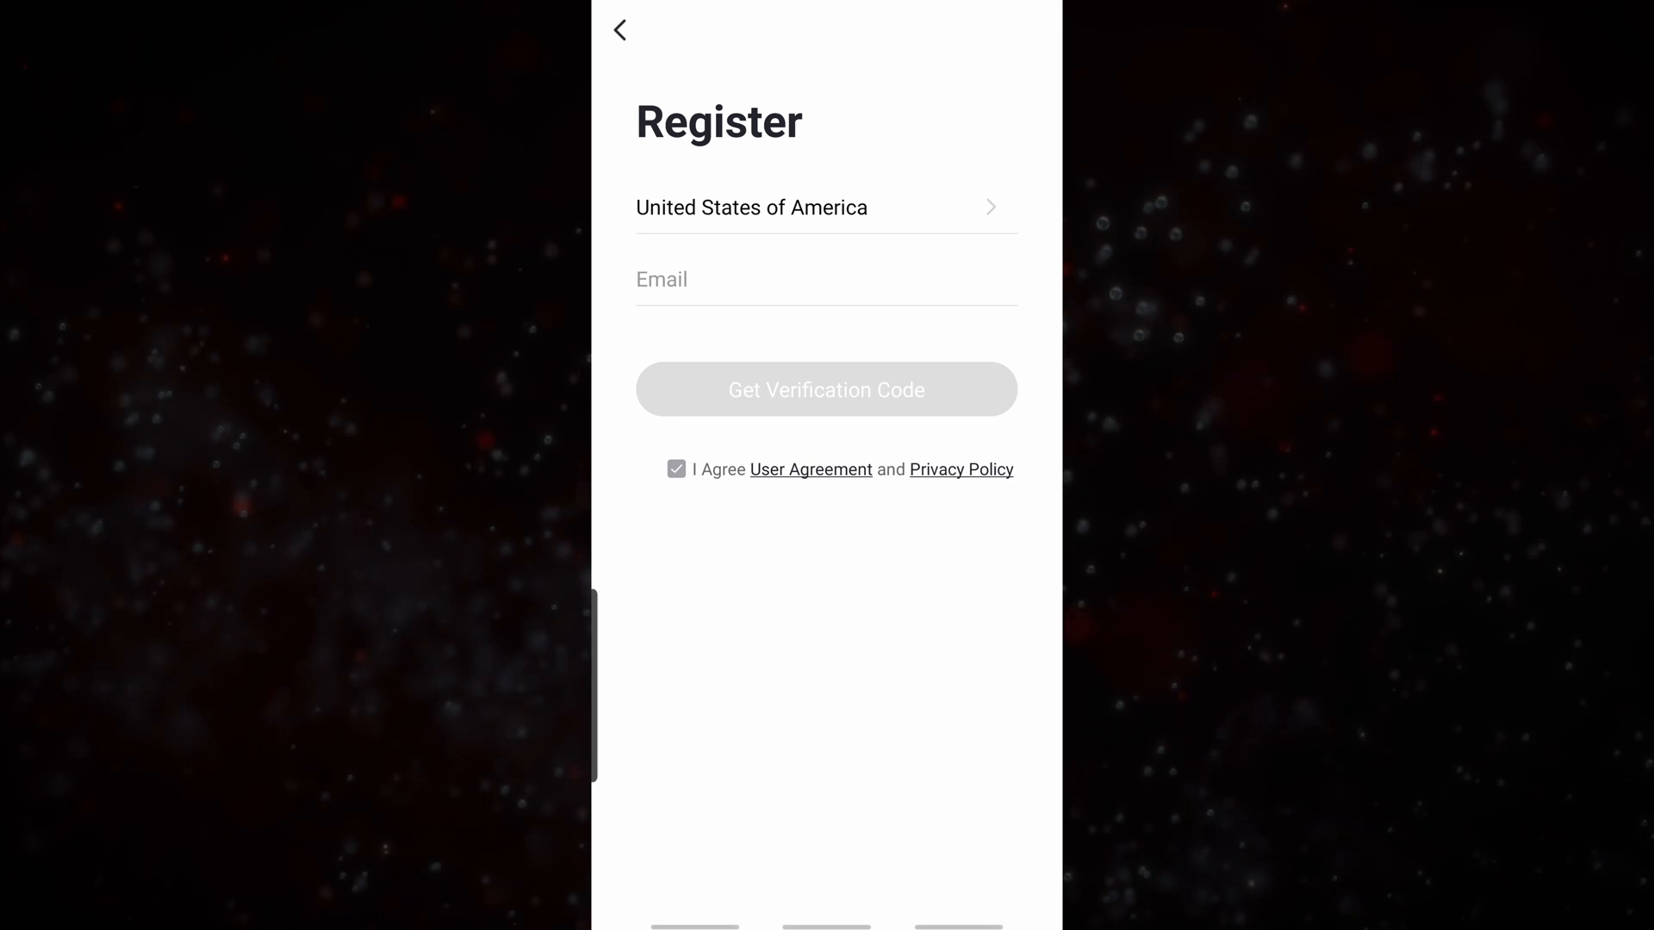
left_click(825, 280)
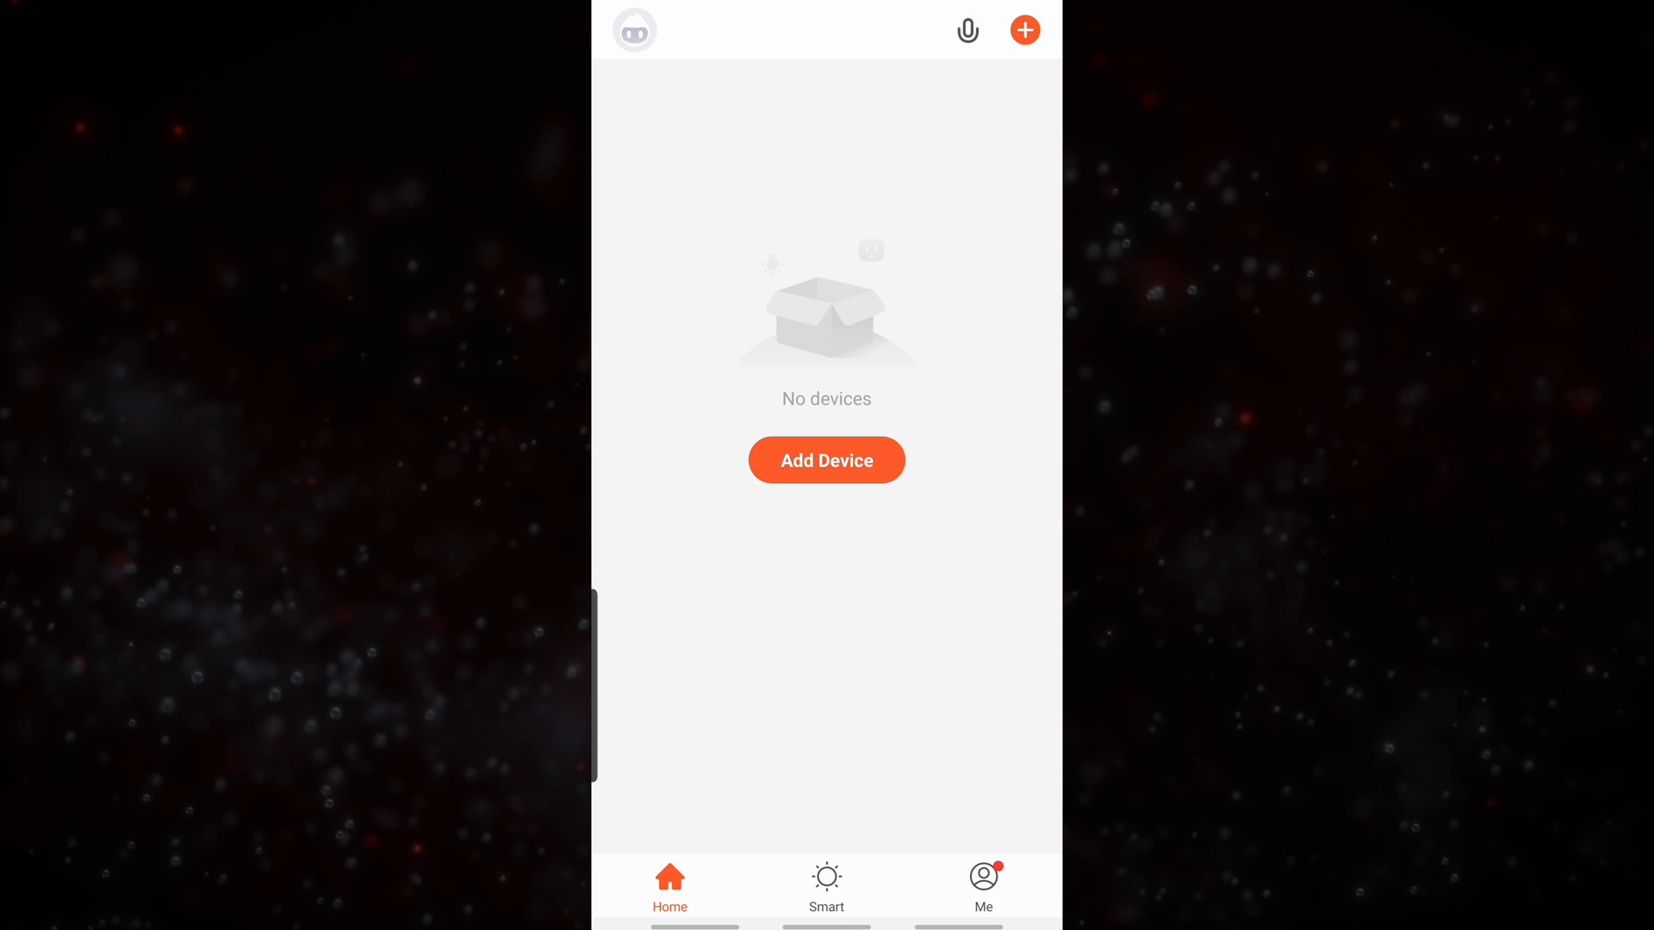
Add a new device of type Power Strip (Wi-Fi) on the HomeRnD 2.4 GHz network.
left_click(827, 460)
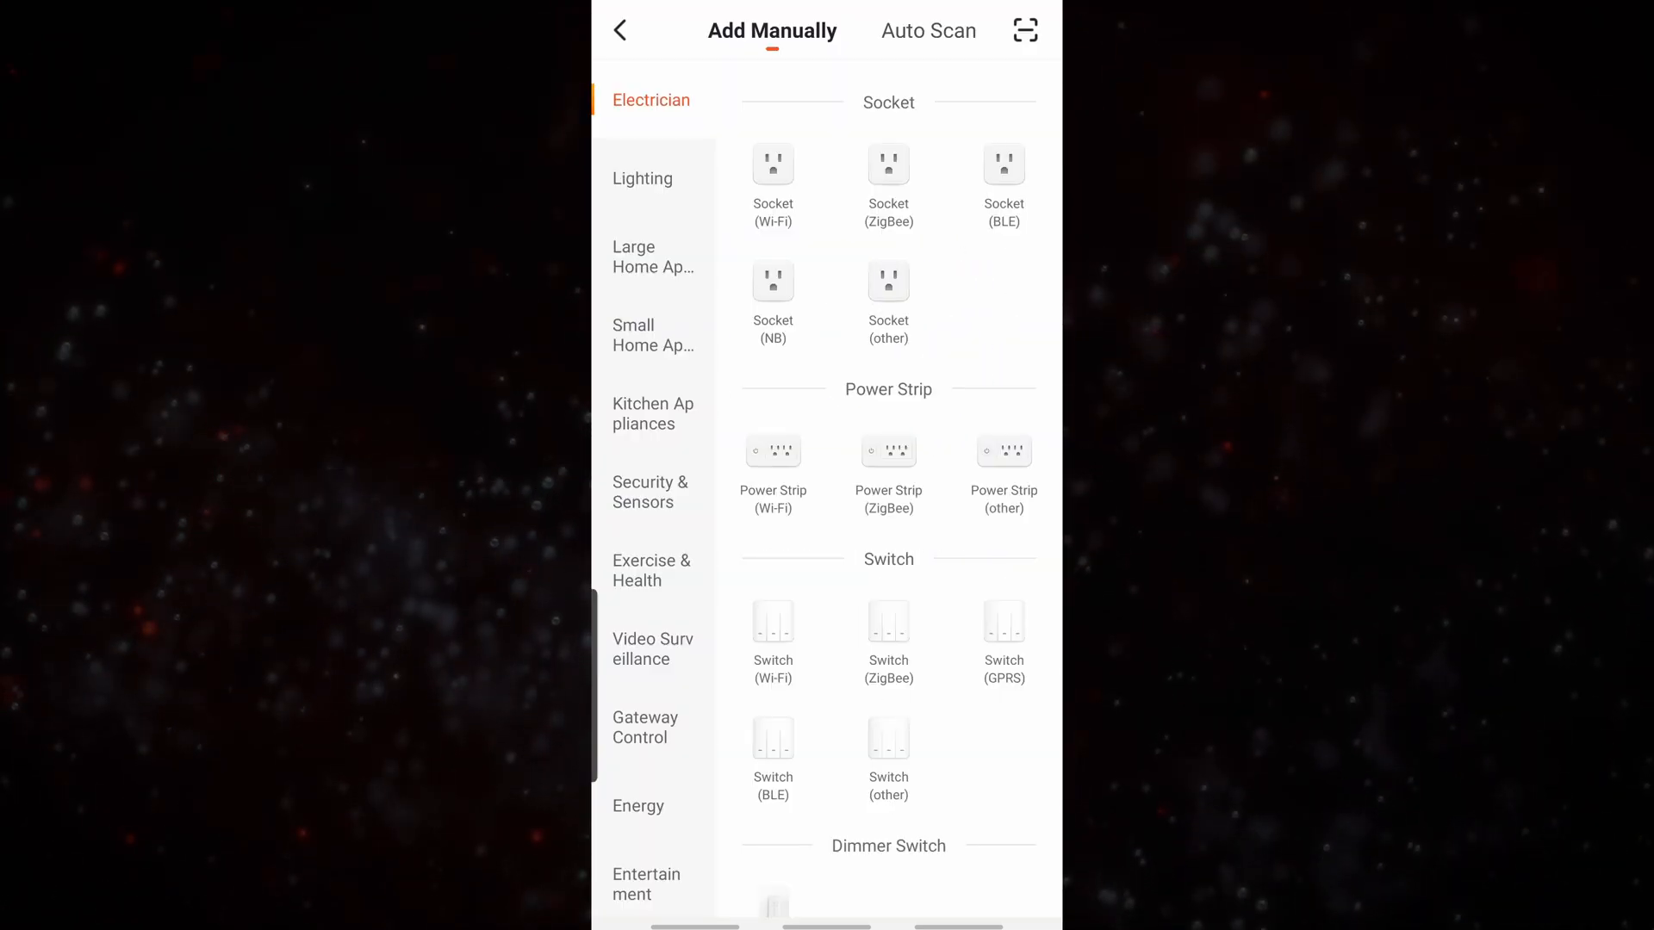
left_click(774, 164)
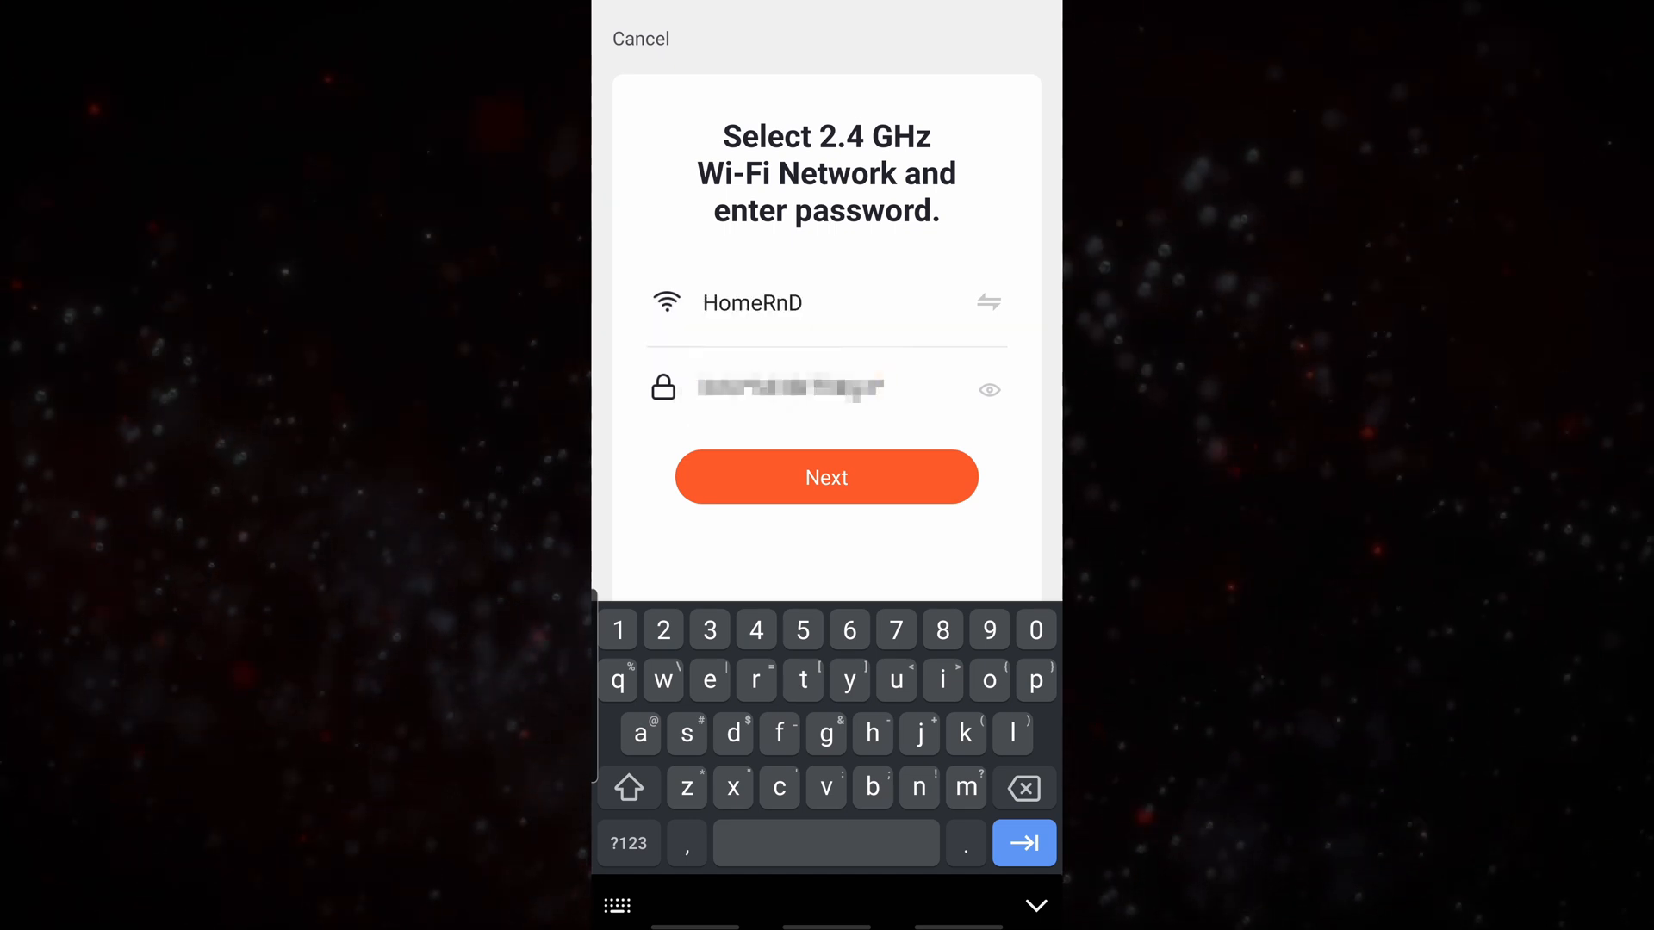
Confirm the Wi-Fi credentials, reset and pair the AS-P-603W strip until Added successfully, then finish.
left_click(826, 477)
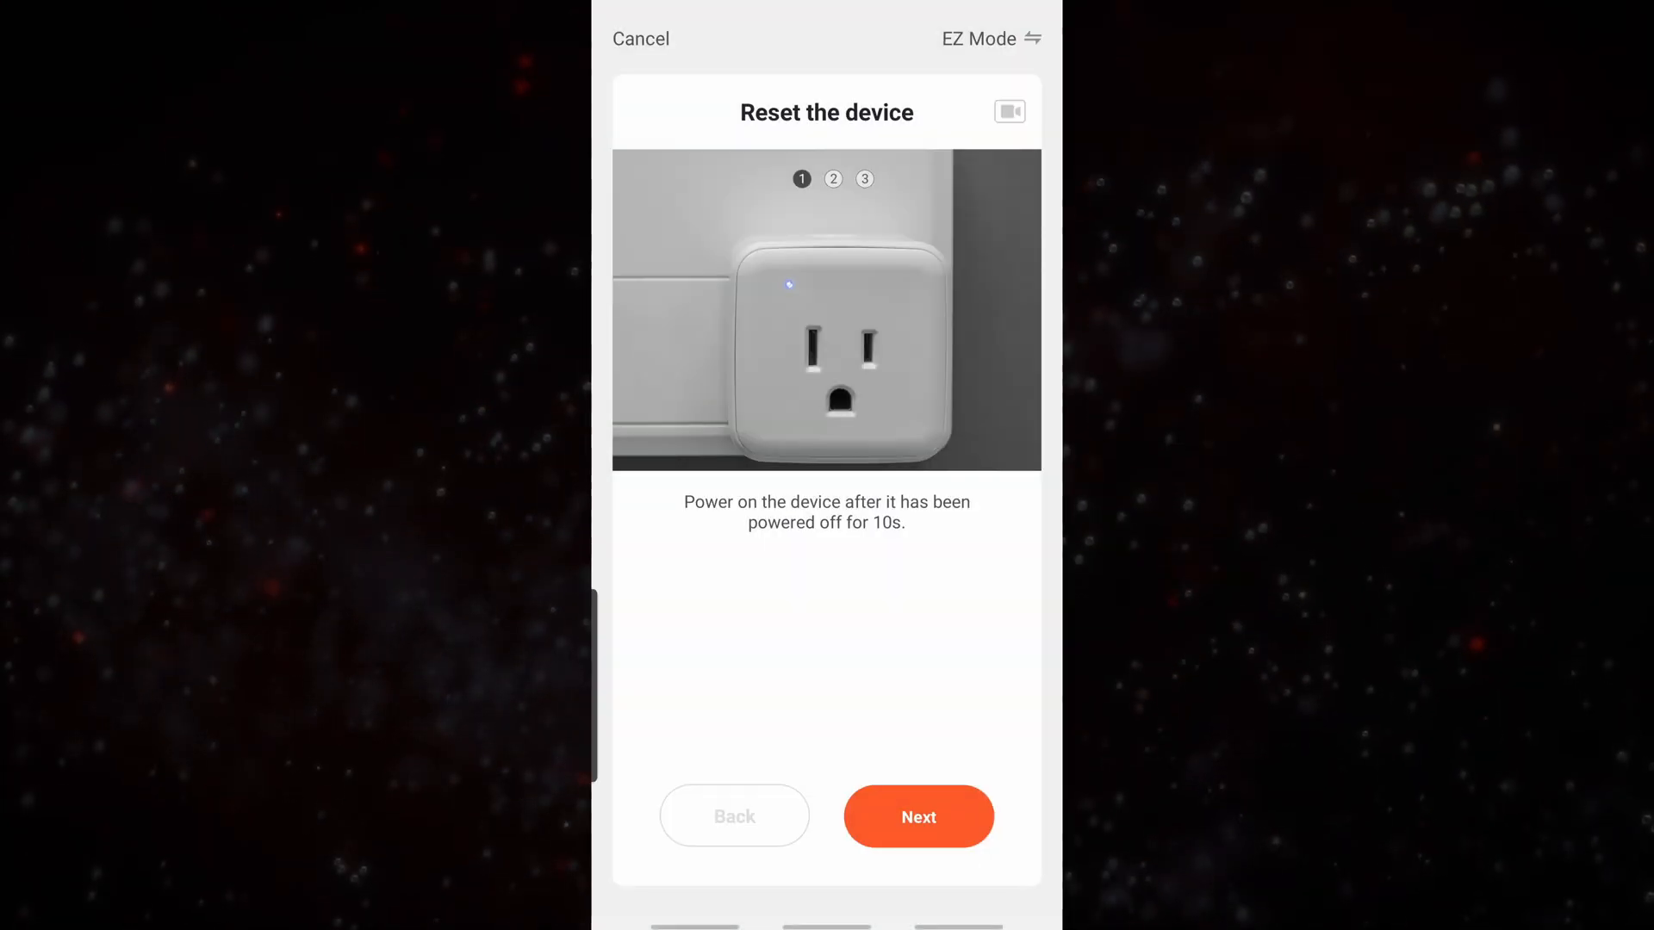
left_click(917, 816)
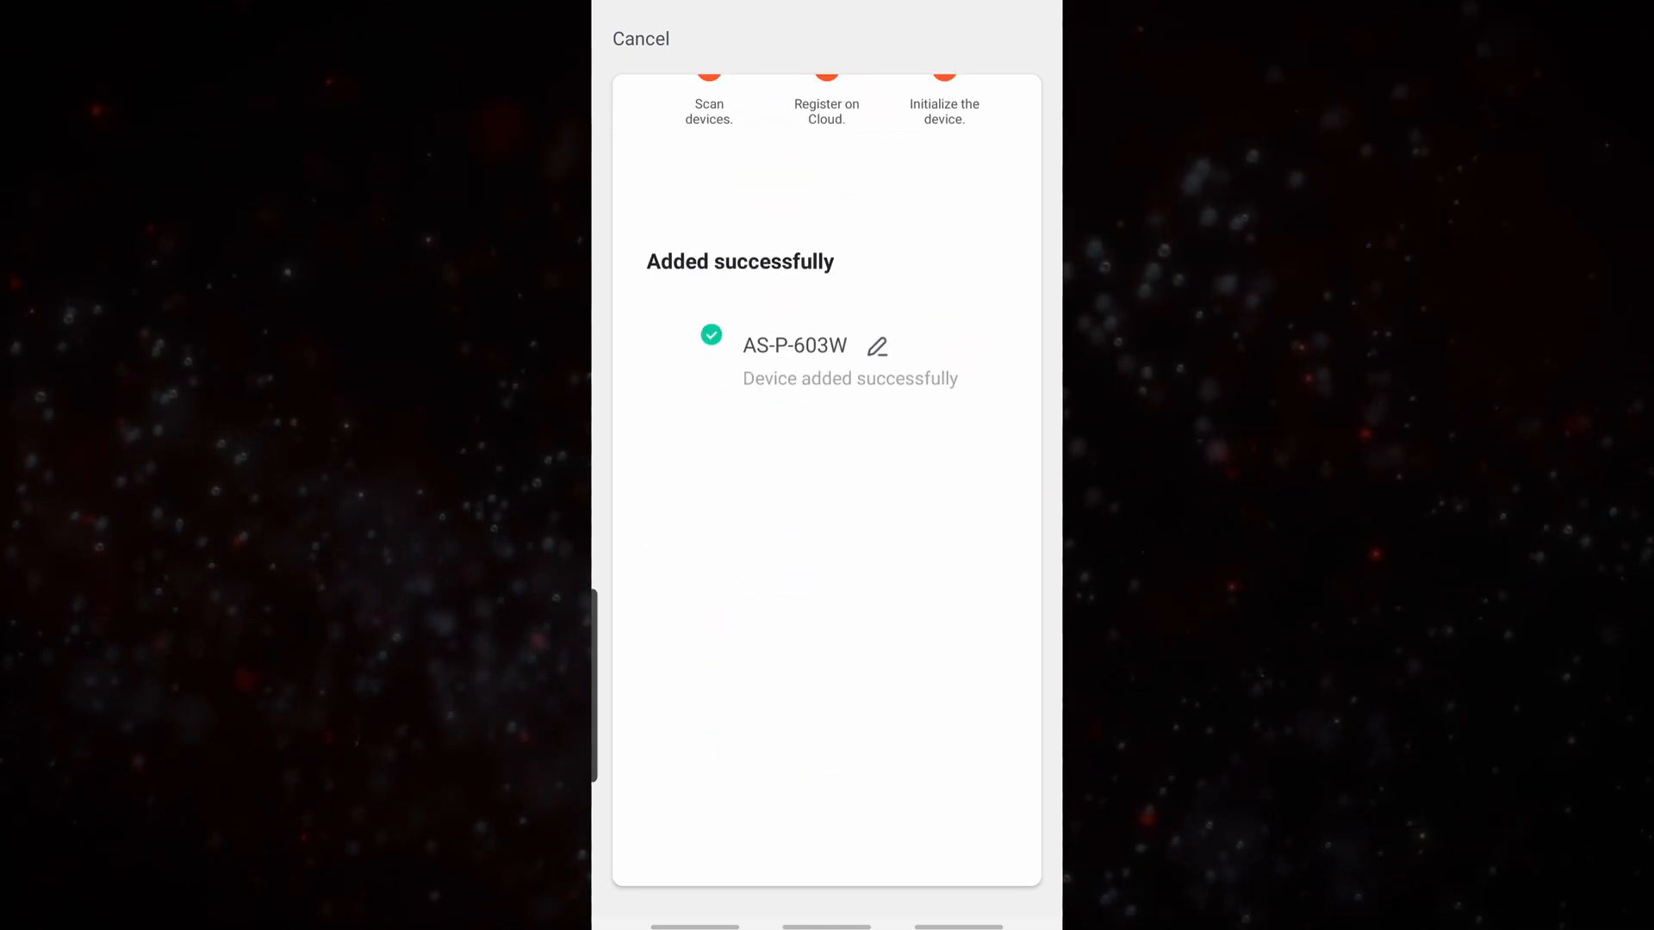
scroll("up", 3)
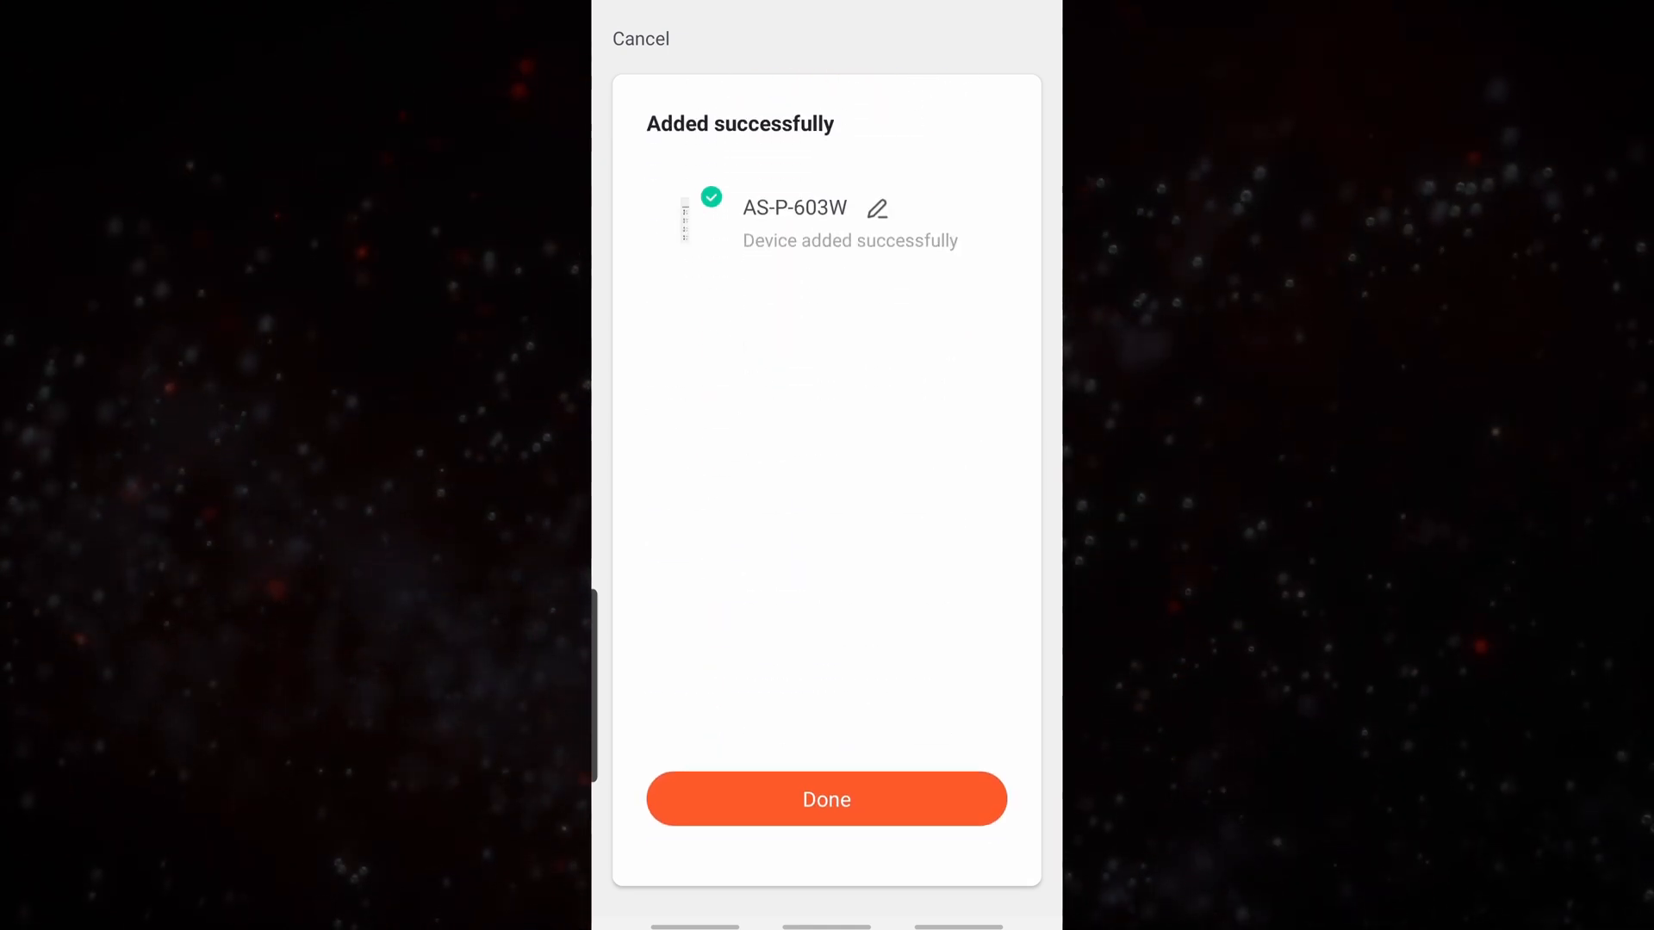
left_click(825, 798)
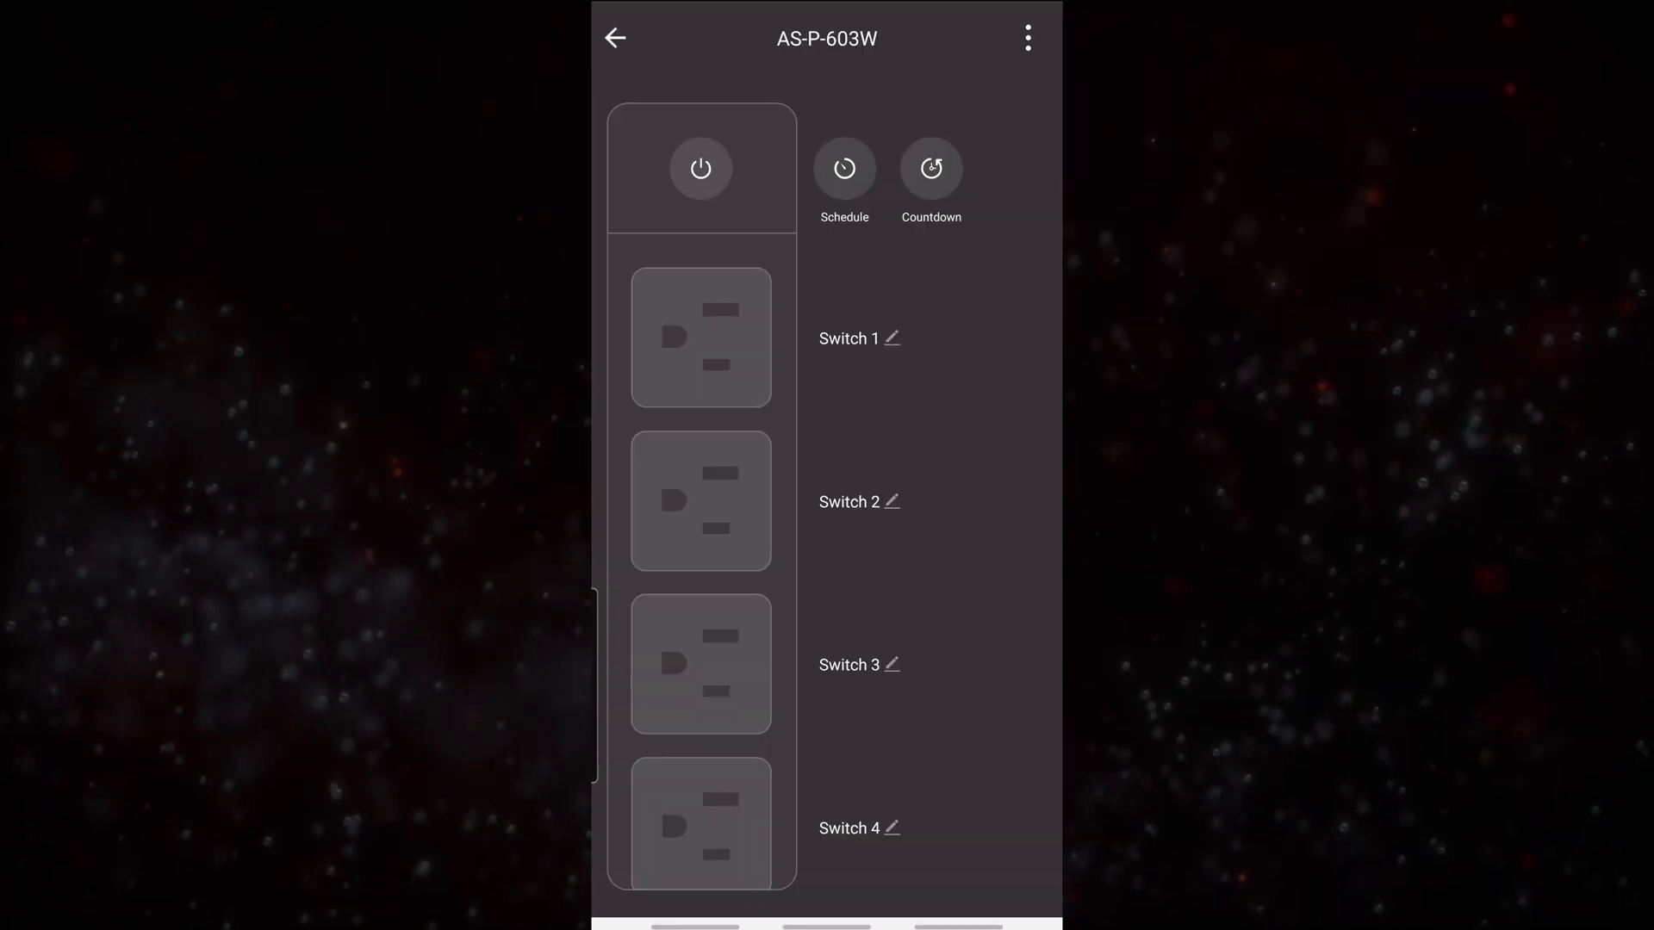
Rename the Switch 1 outlet to 'Control4 EA' and confirm the new name.
left_click(896, 340)
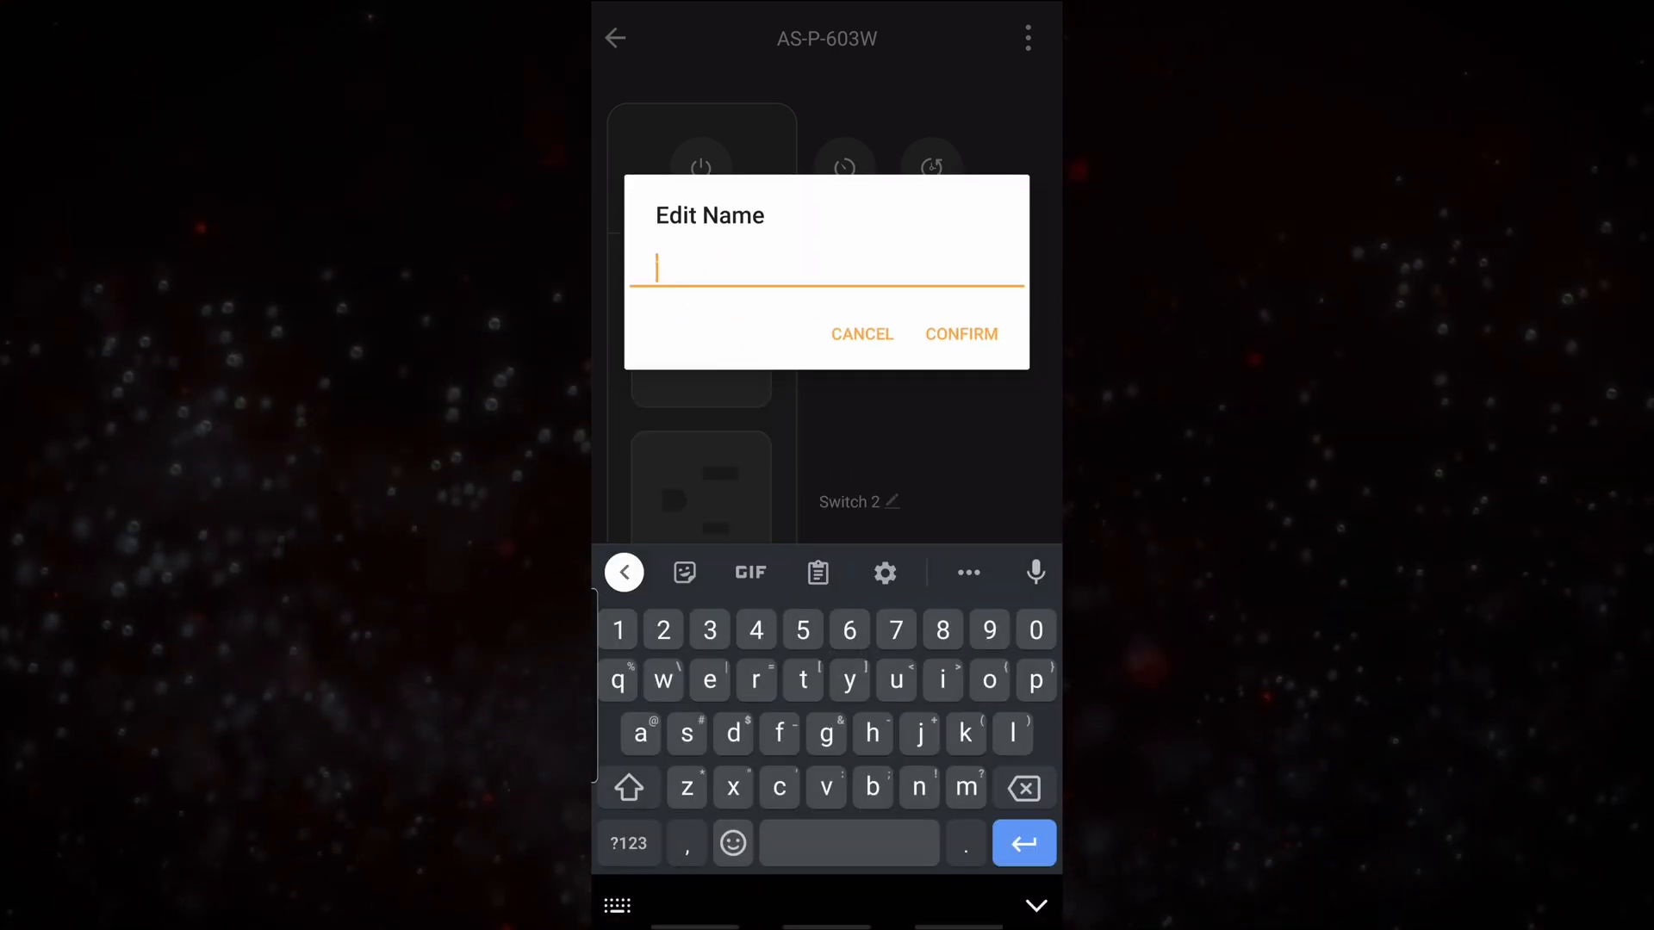
type("Co")
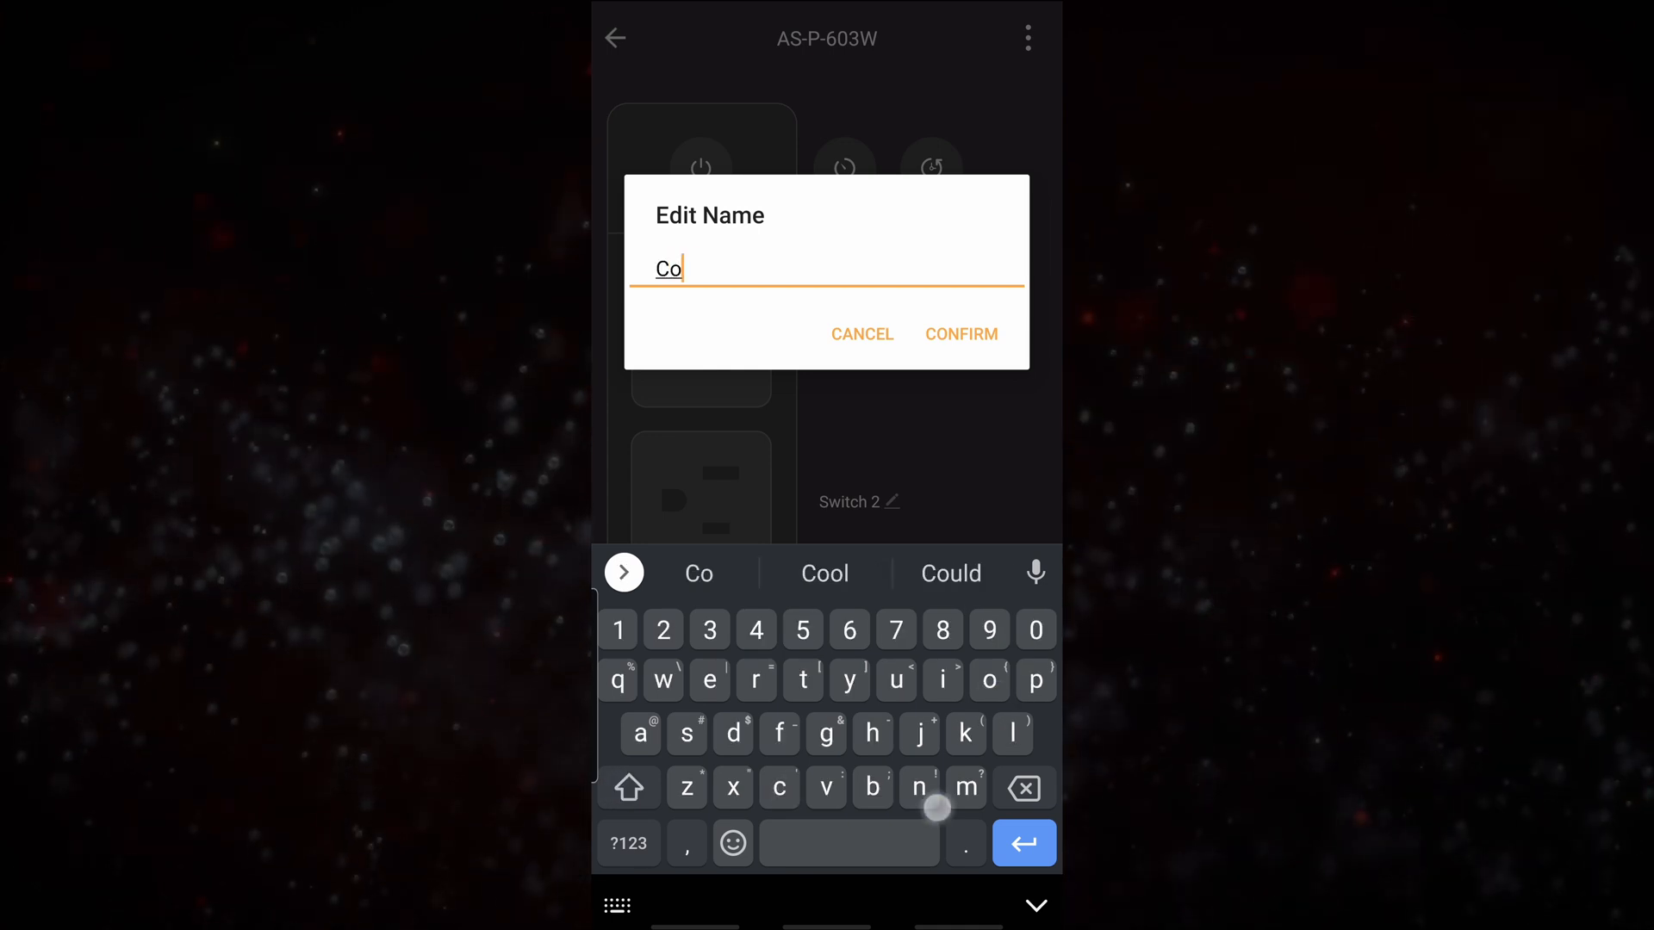
type("ntrol4")
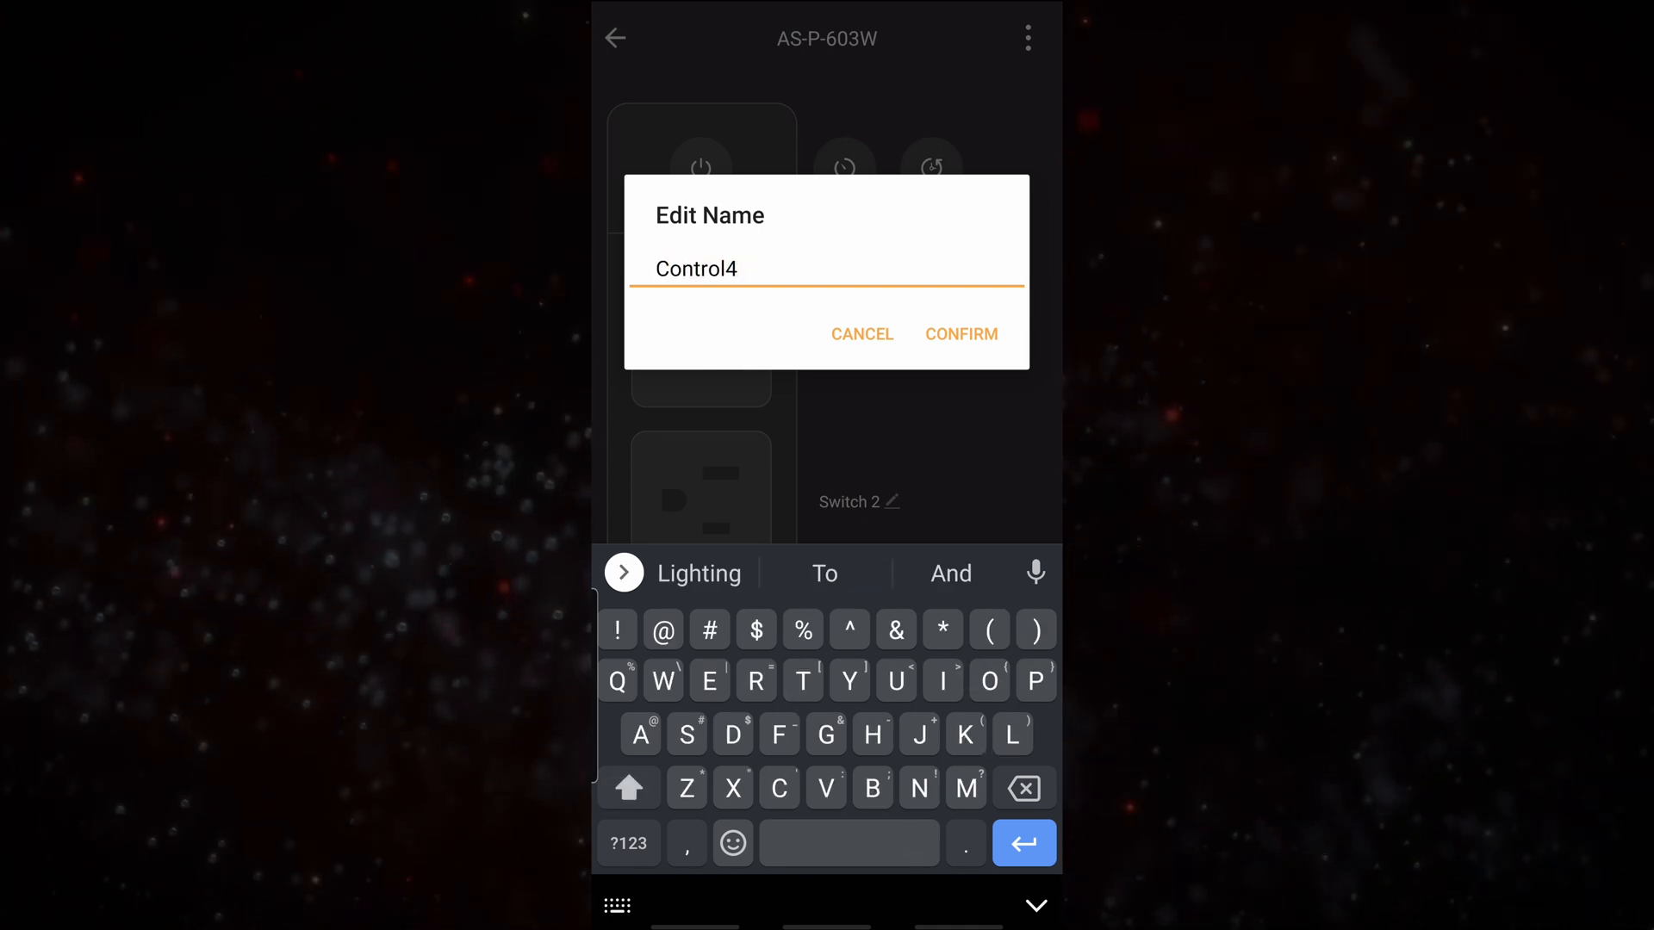
type("EA")
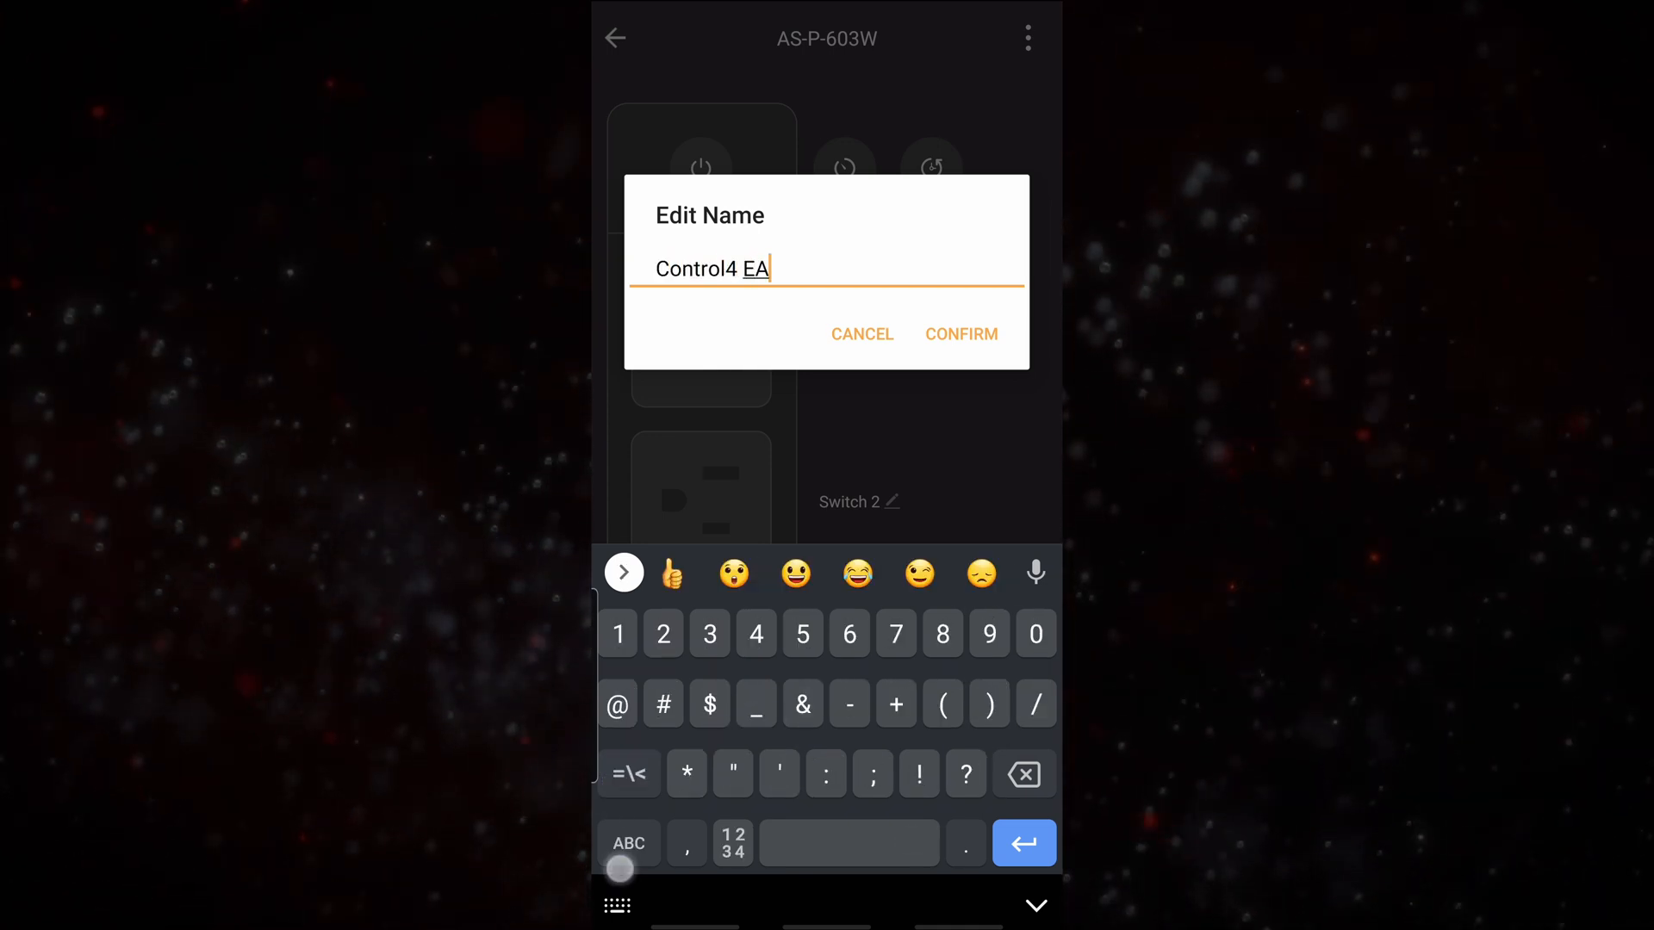
left_click(959, 334)
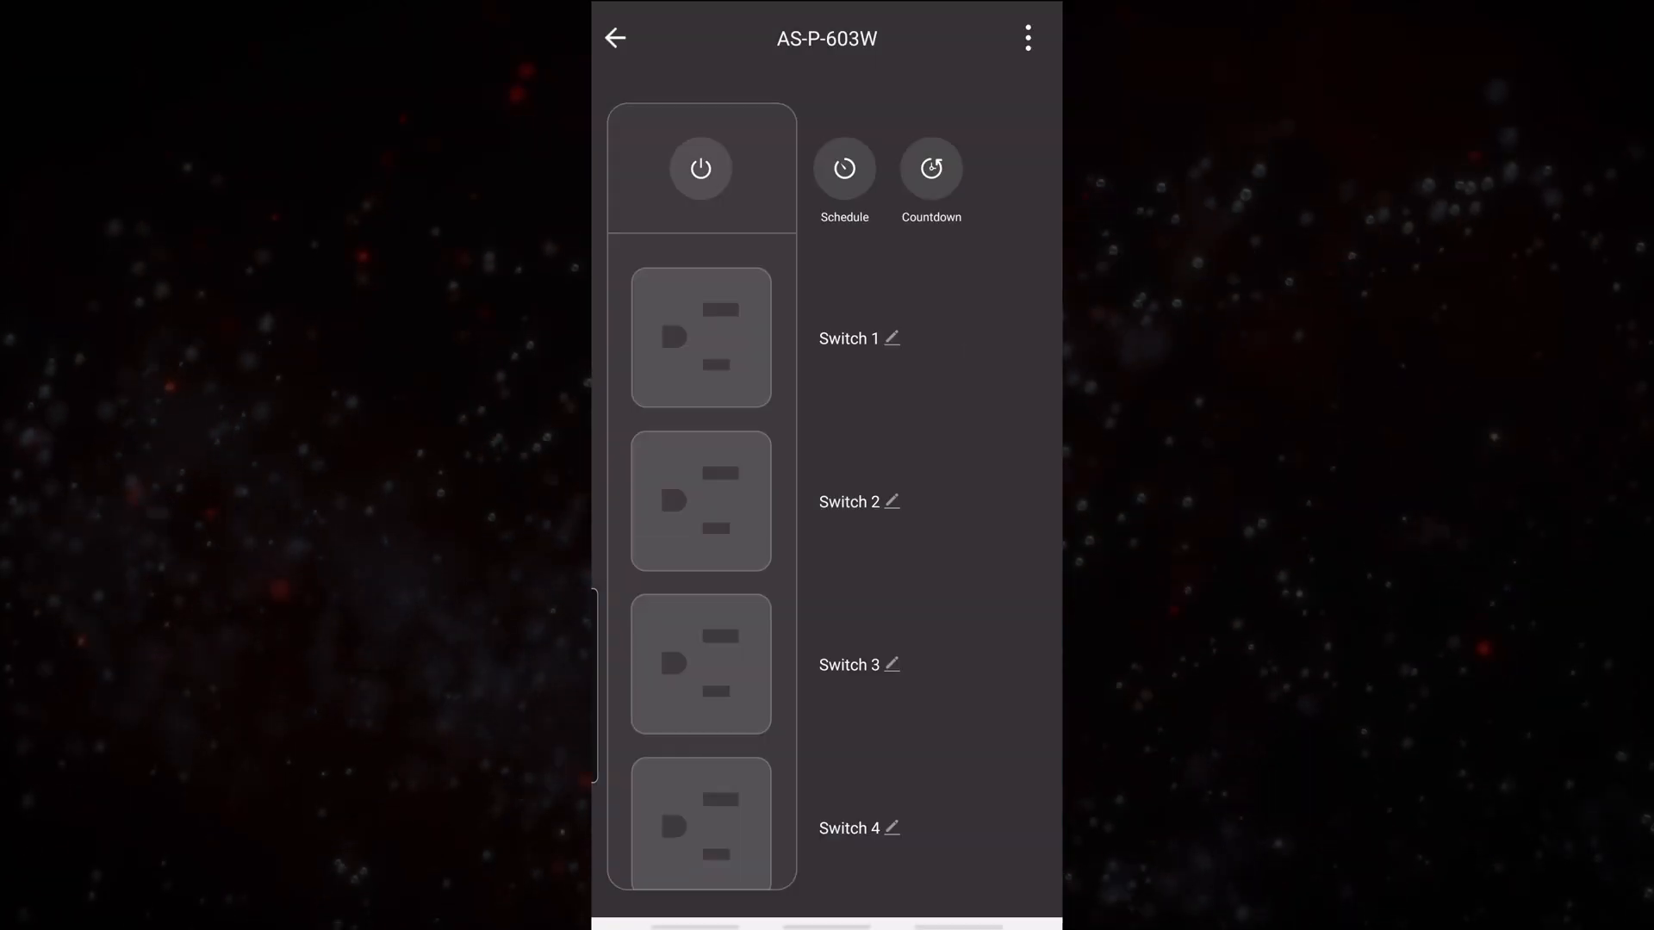
Switch on Control4 EA-5 and all remaining outlets, then bring up the Countdown timer for it.
left_click(891, 339)
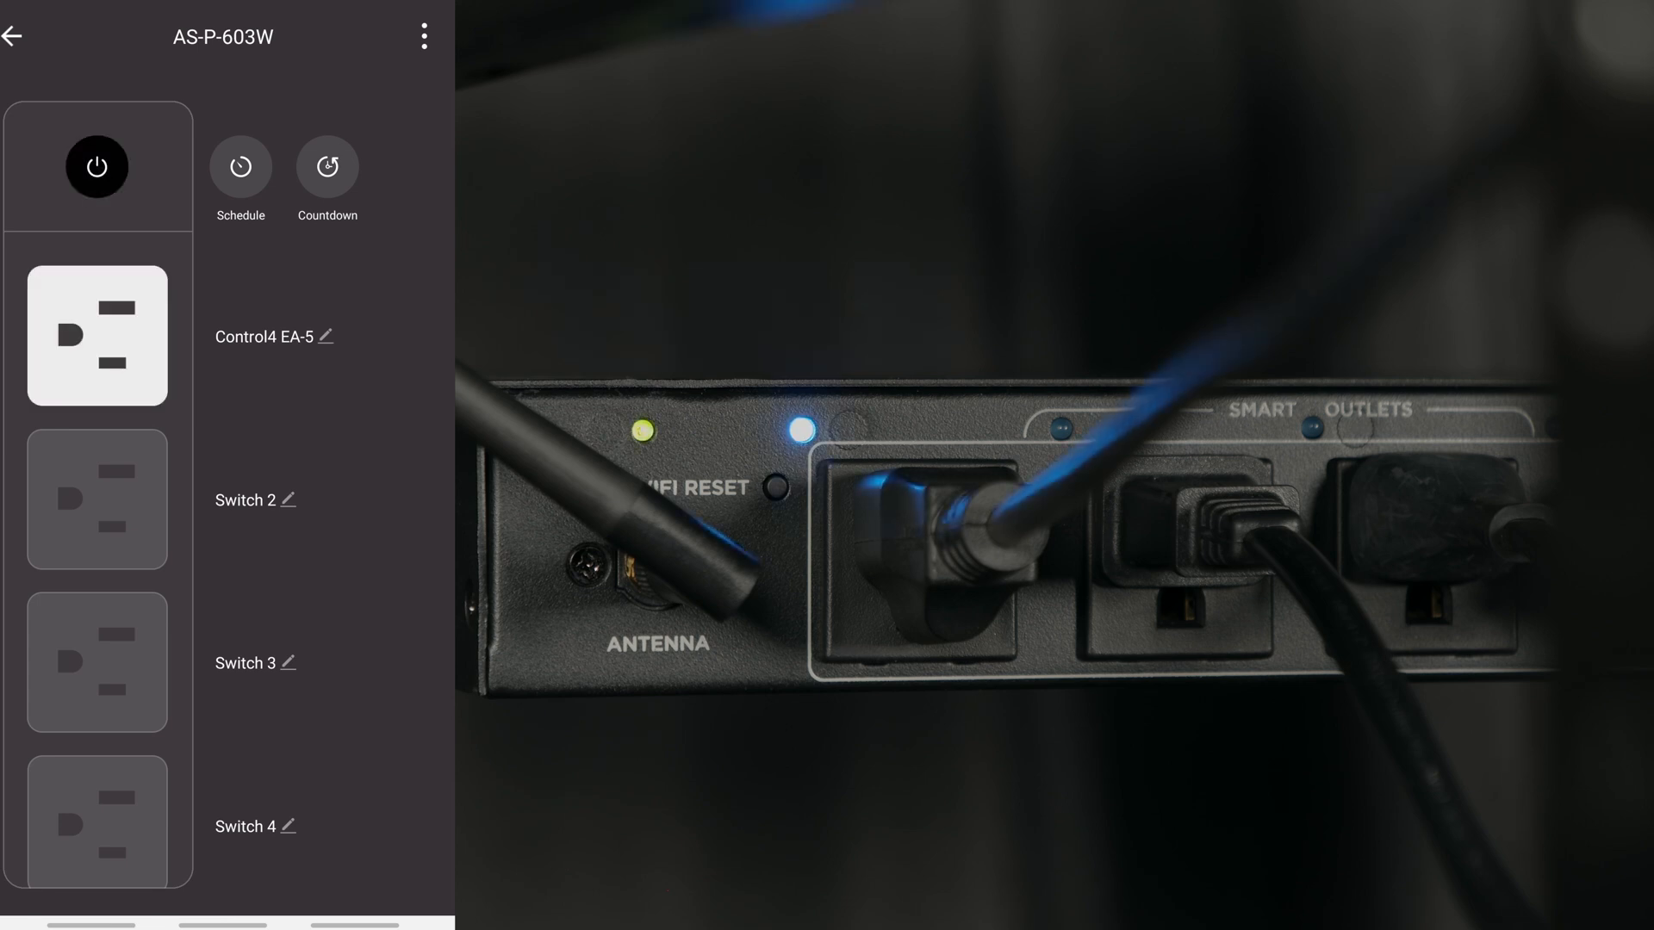
left_click(96, 498)
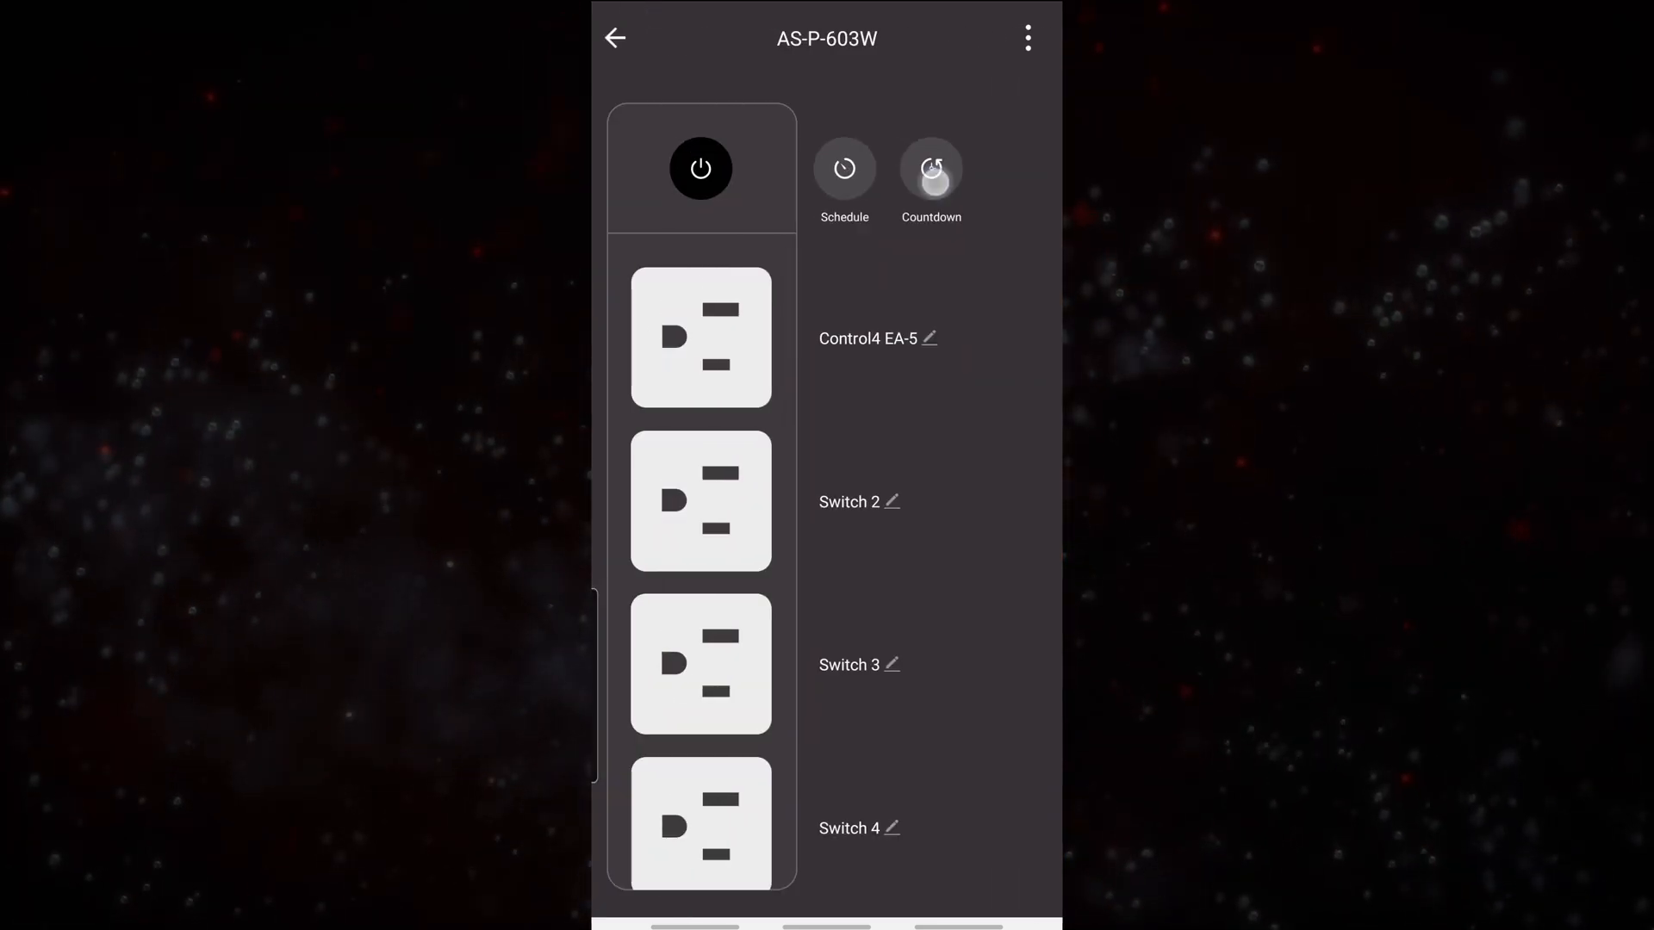
left_click(932, 168)
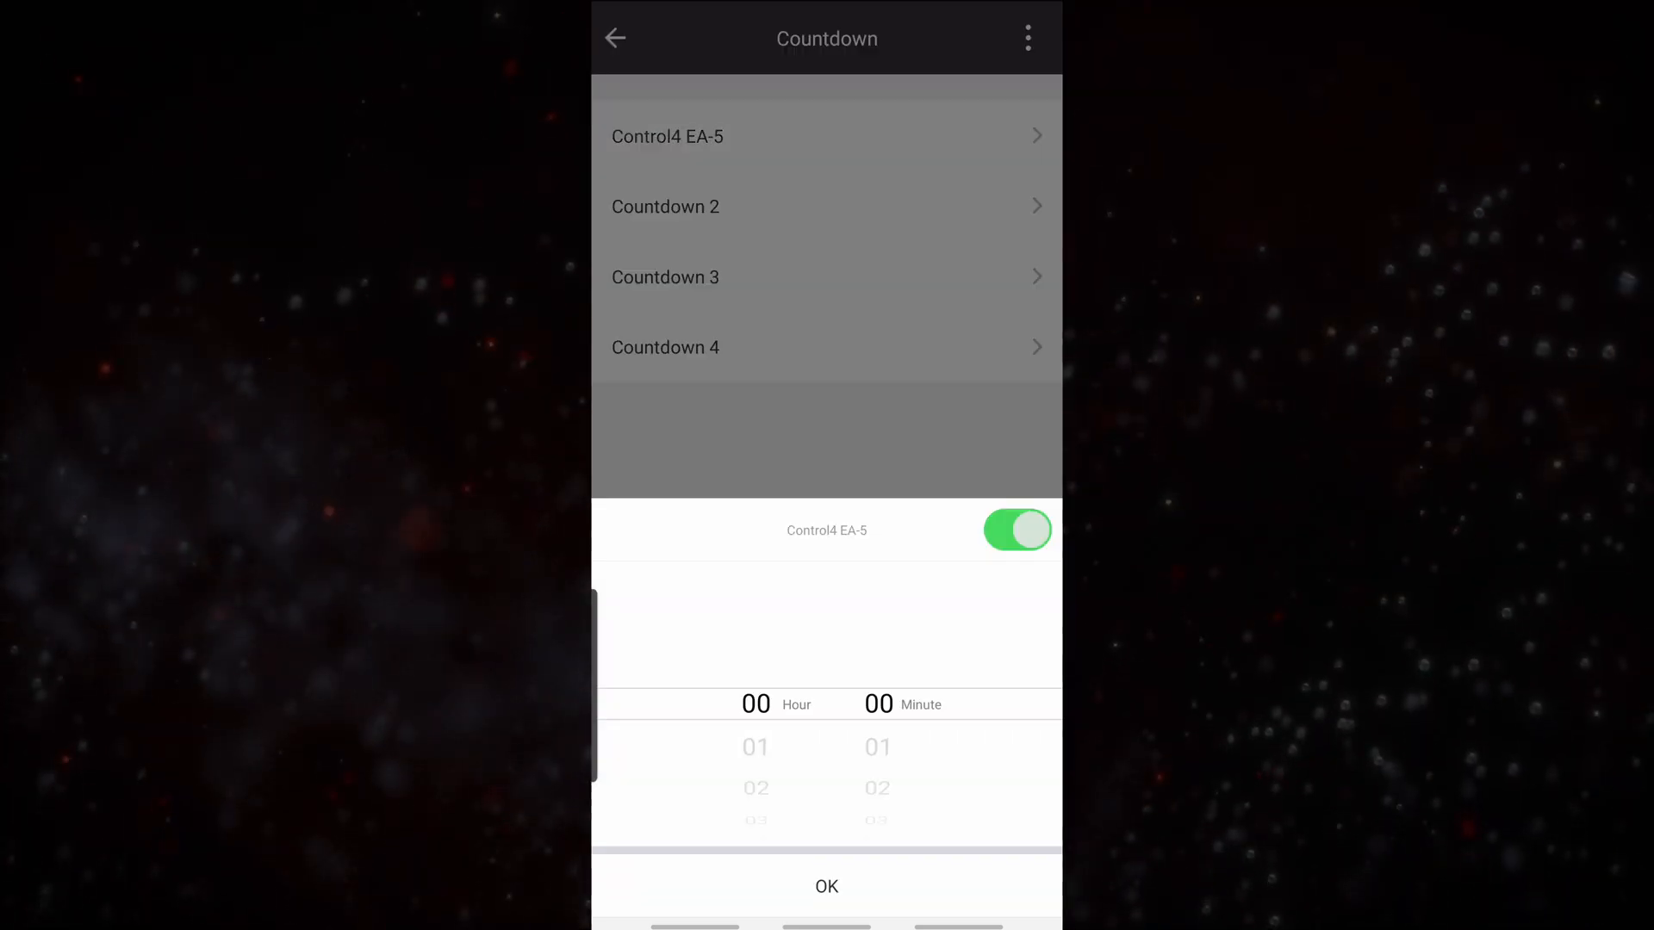